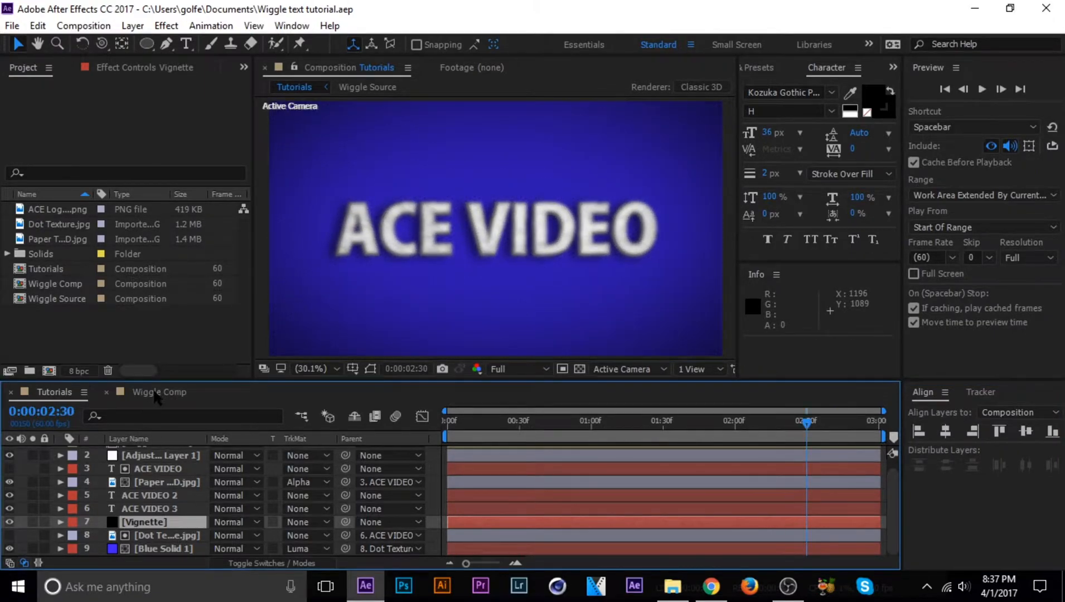
Step: Keyframe the ACE VIDEO layer's Scale to grow slightly from the comp start to its end
left_click(160, 391)
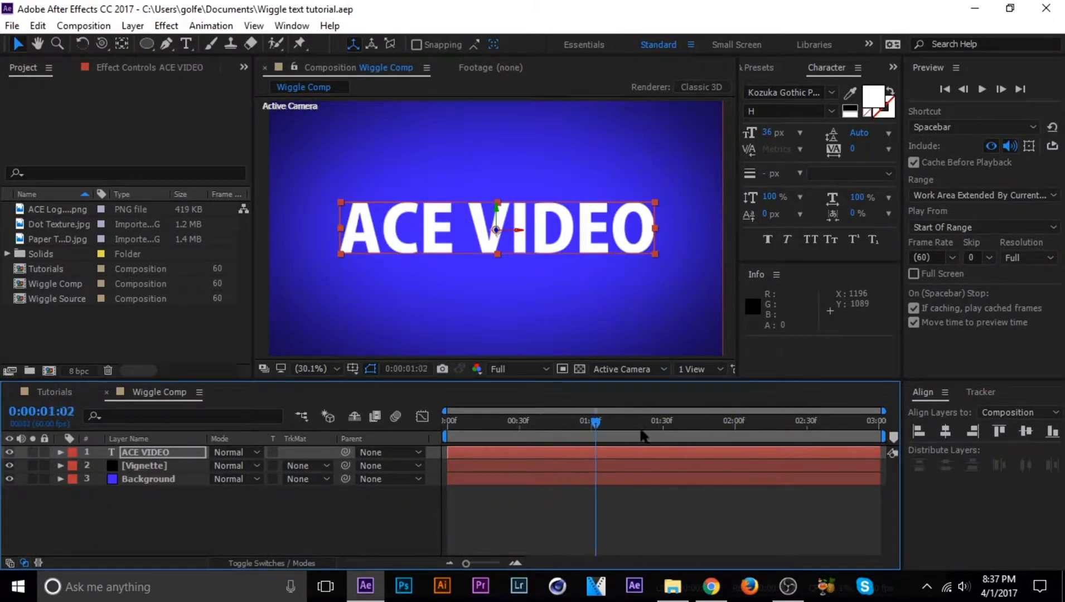
left_click(497, 420)
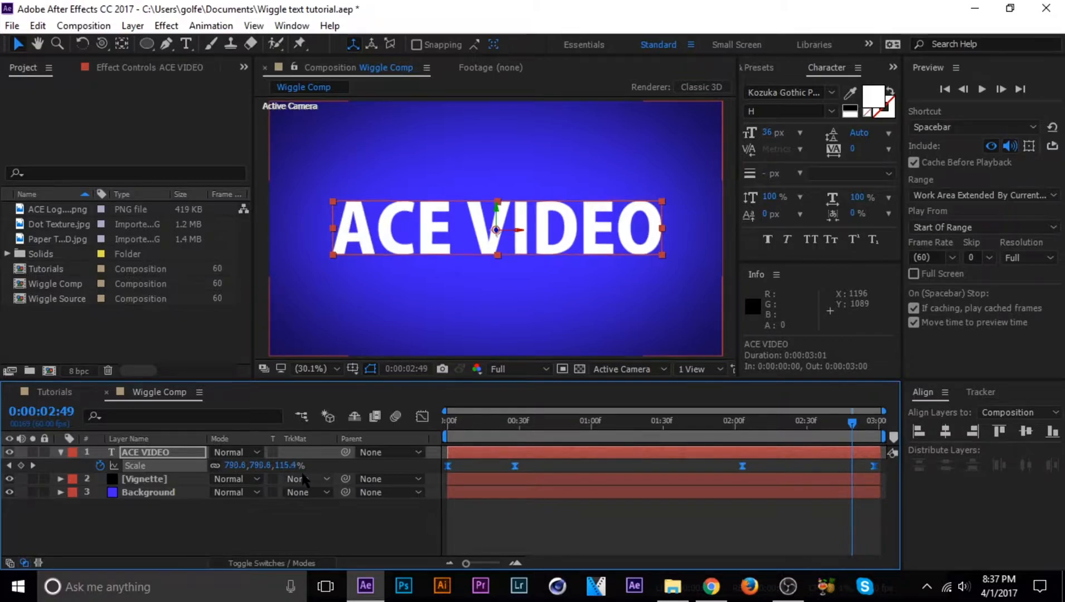
left_click(516, 421)
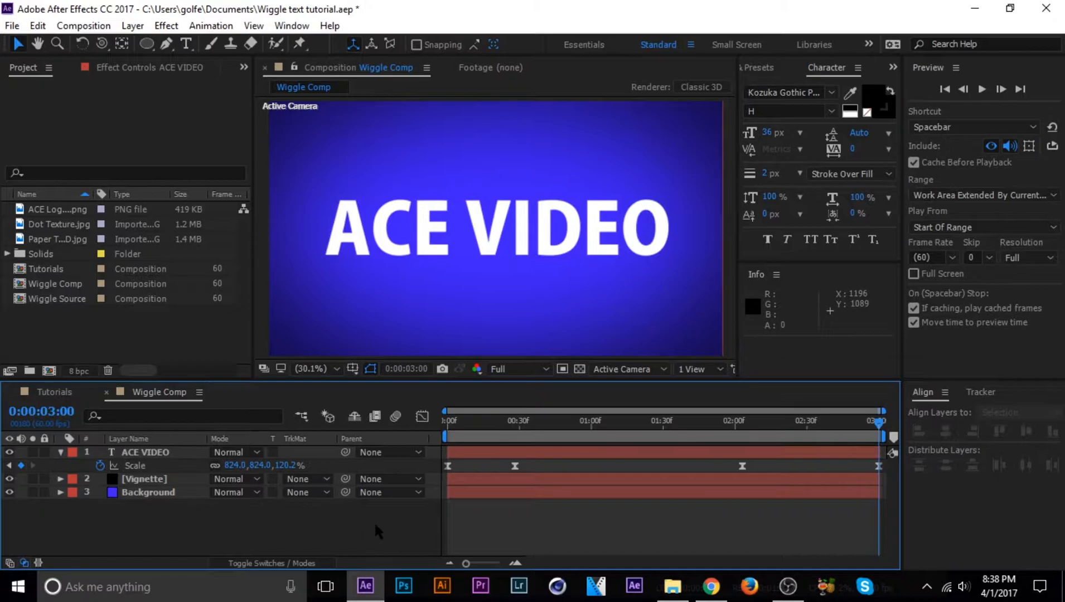
left_click(555, 420)
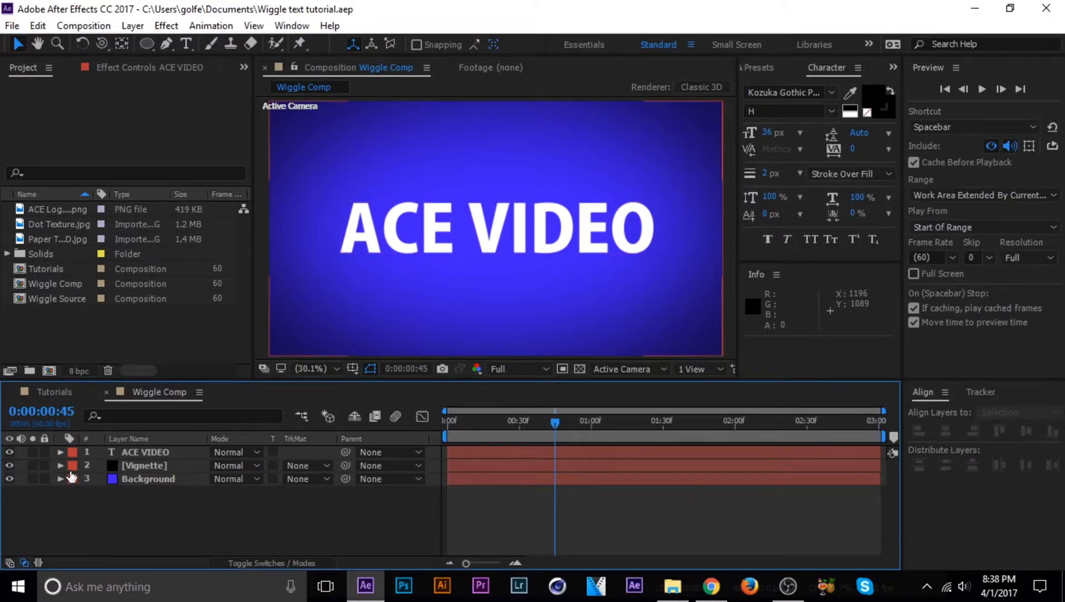
Step: Place Paper Texture.jpg into the comp below the ACE VIDEO text and scale it up
left_click(143, 451)
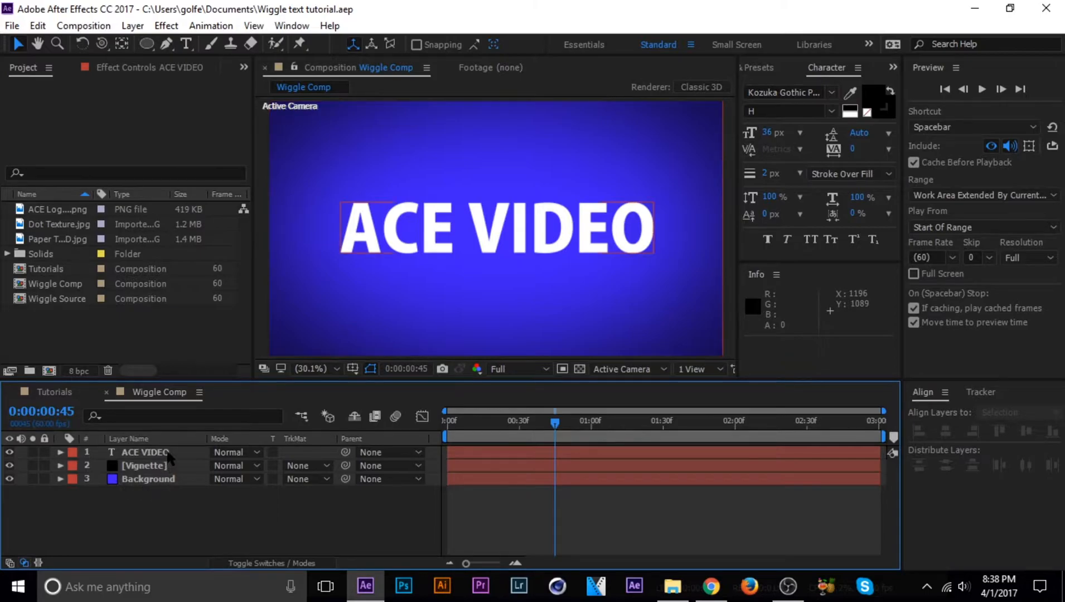
left_click(144, 451)
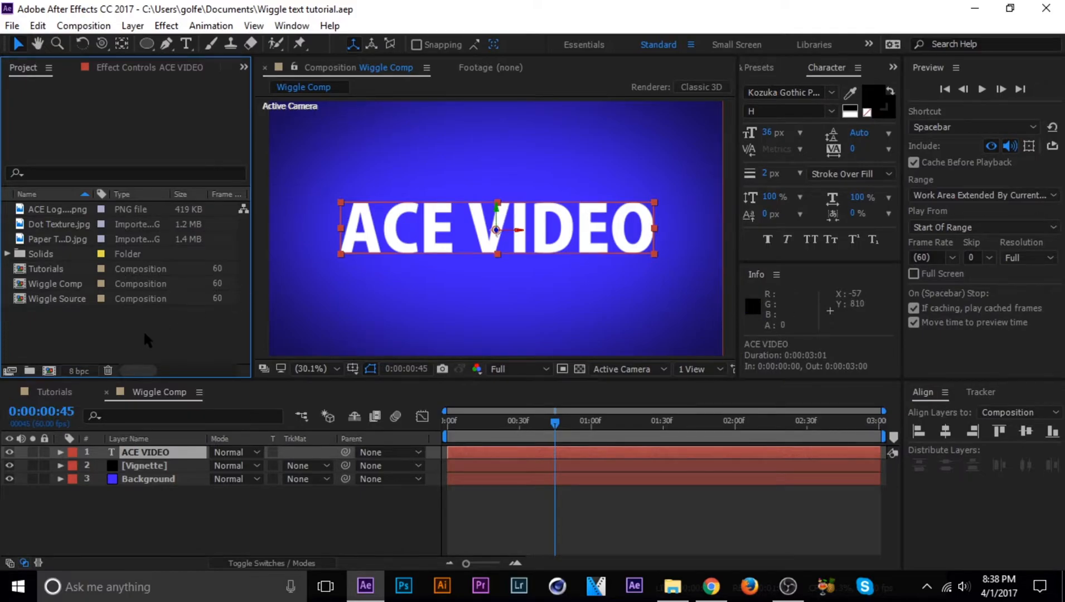
left_click(58, 238)
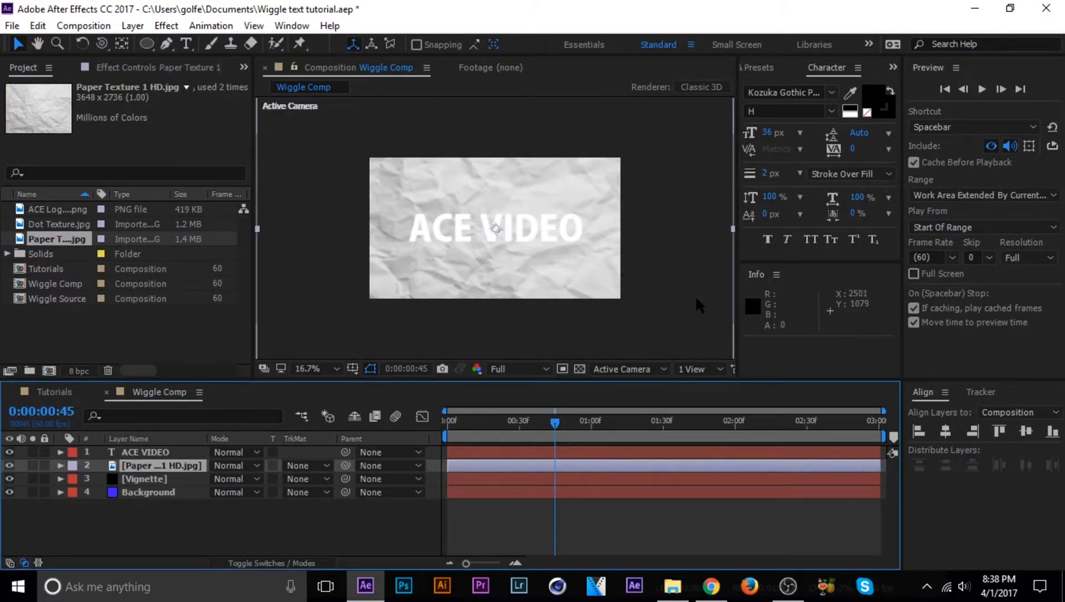
left_click(60, 466)
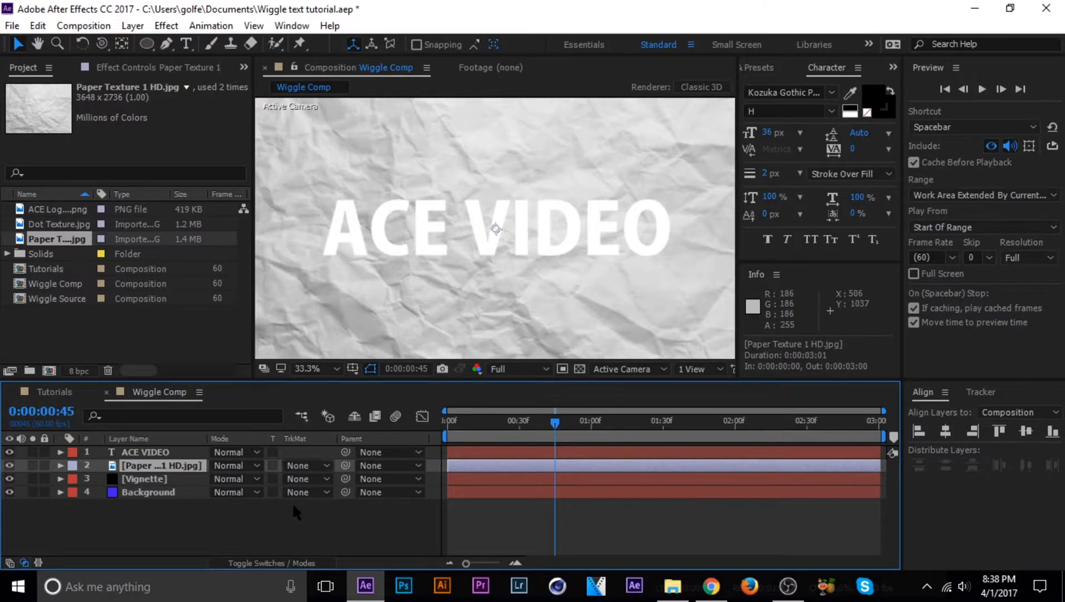
Step: Alpha-matte the paper texture by ACE VIDEO and parent it to the ACE VIDEO text
left_click(306, 466)
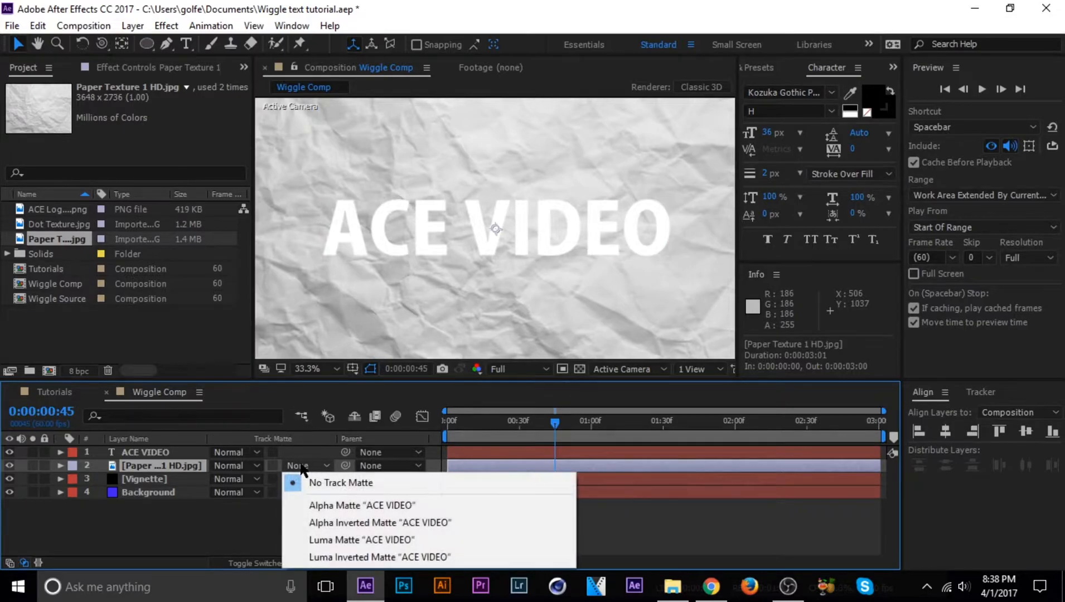
left_click(361, 505)
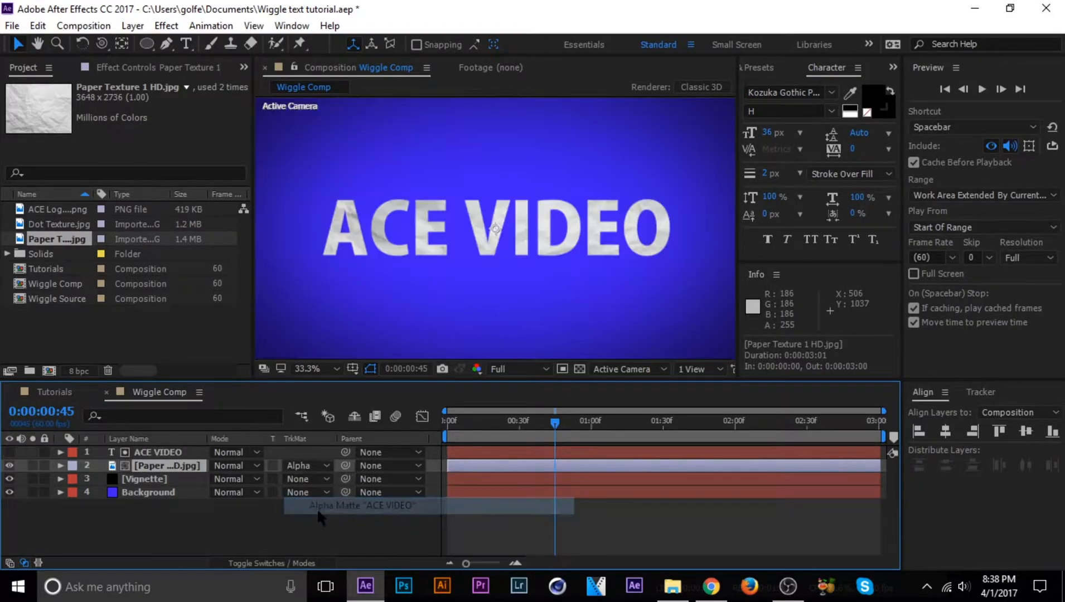
left_click(475, 421)
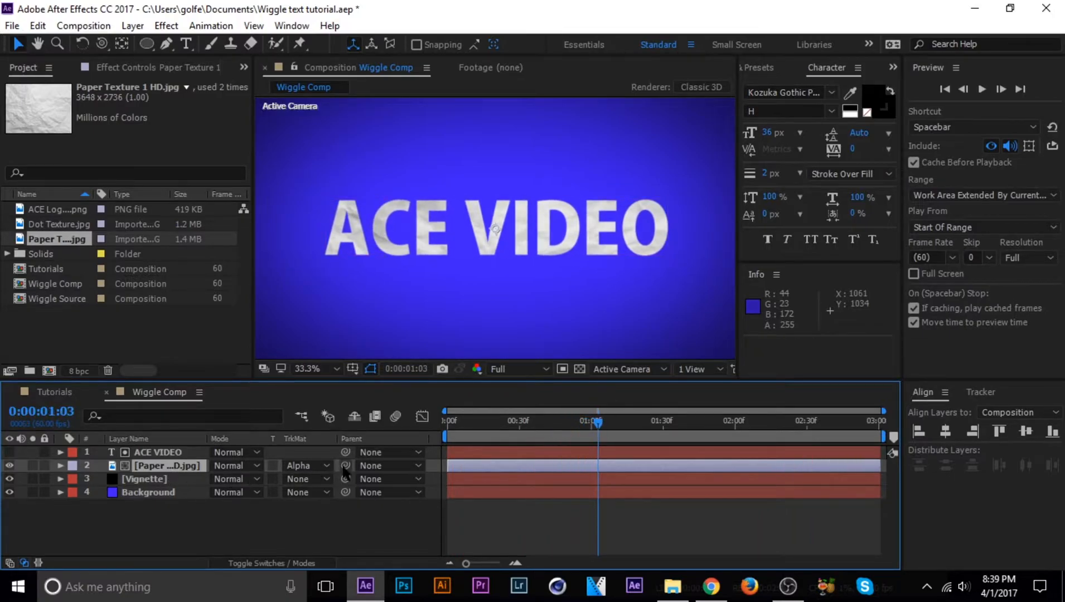
left_click(386, 467)
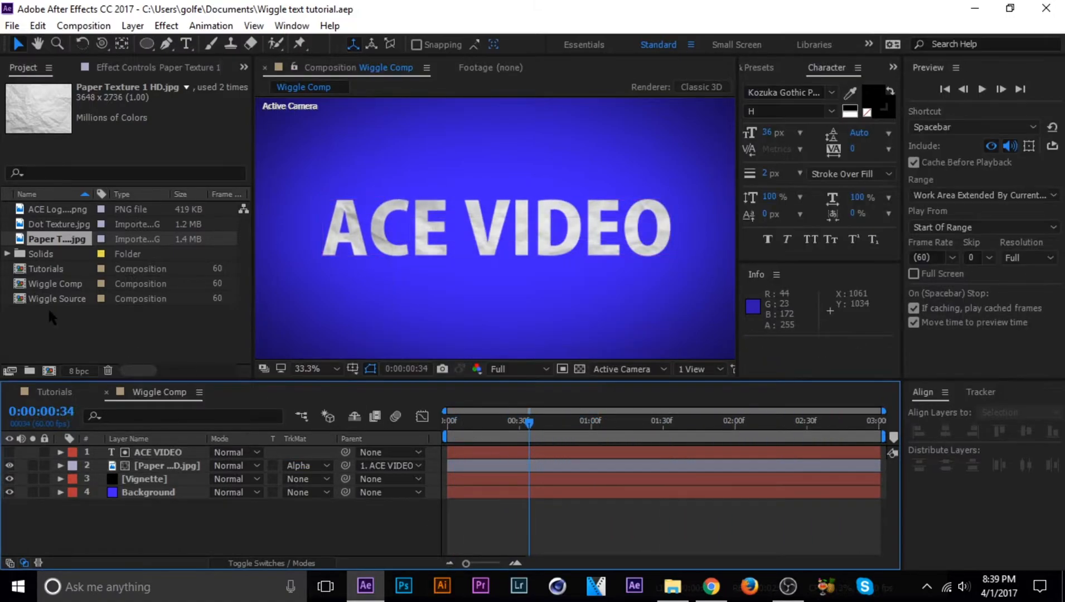
Step: Luma-matte the Background by Dot Texture.jpg and parent both layers to ACE VIDEO
left_click(57, 224)
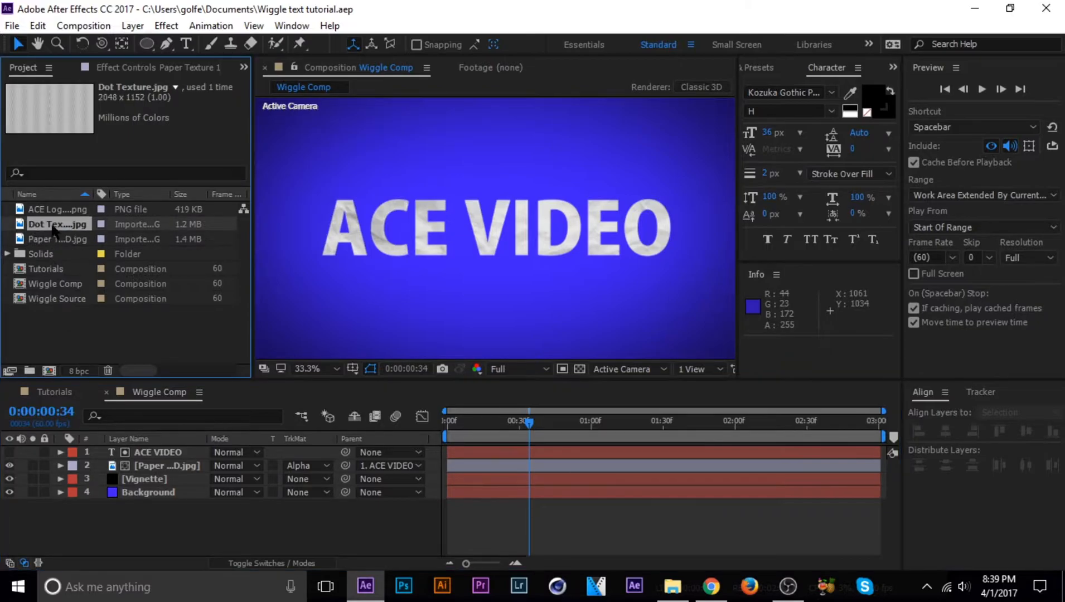
left_click_drag(58, 224, 516, 491)
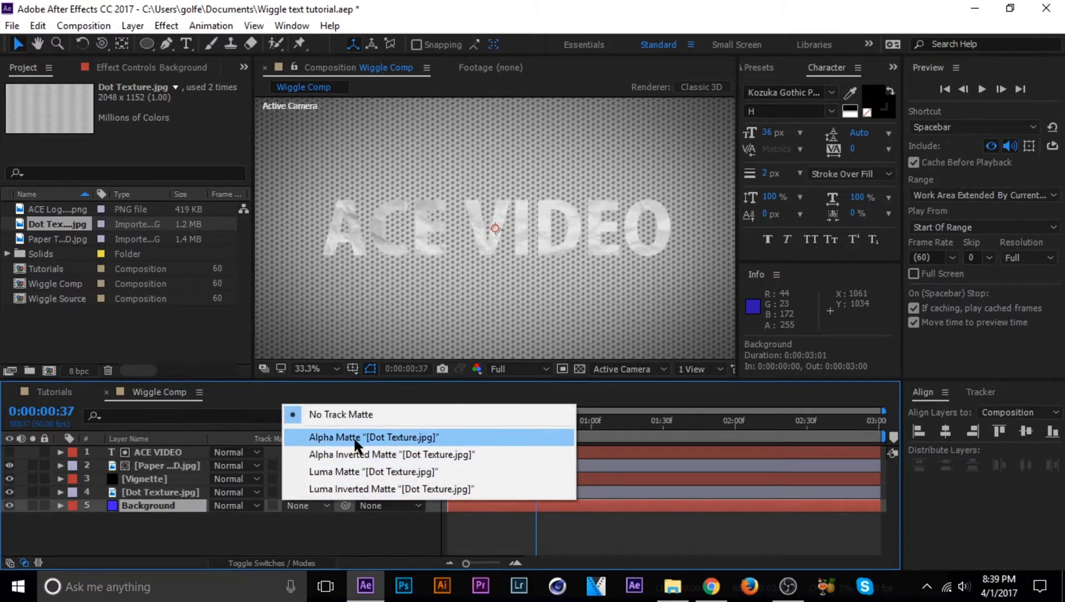
left_click(372, 438)
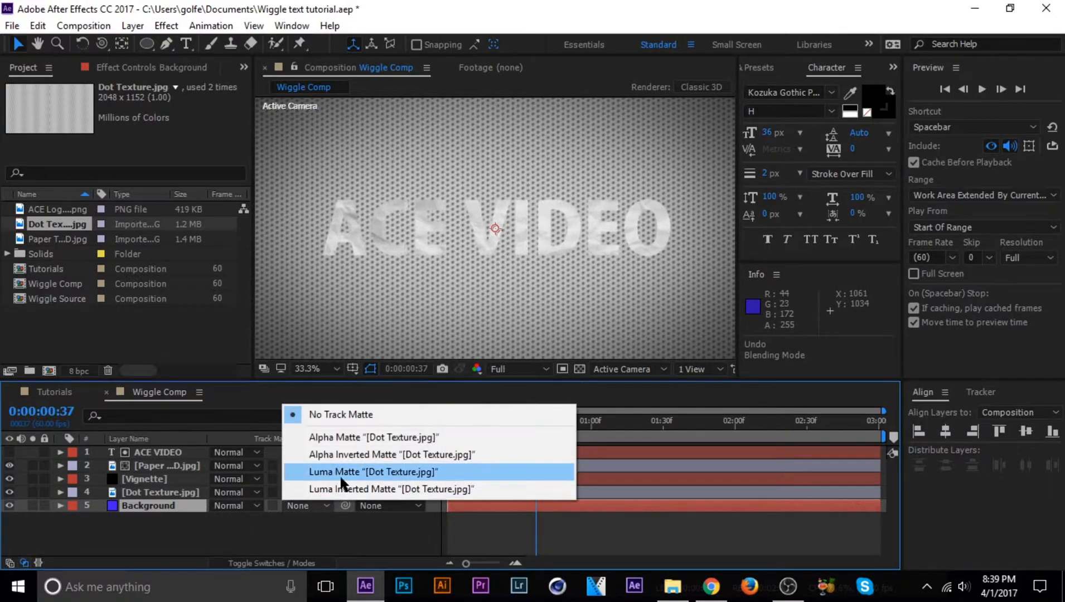
left_click(372, 472)
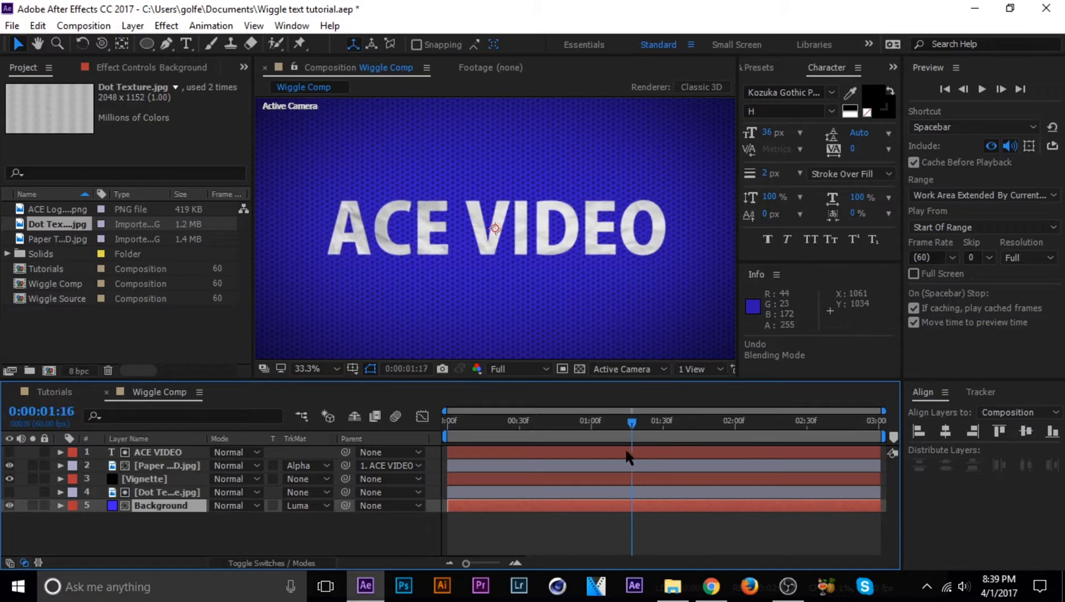
left_click(711, 421)
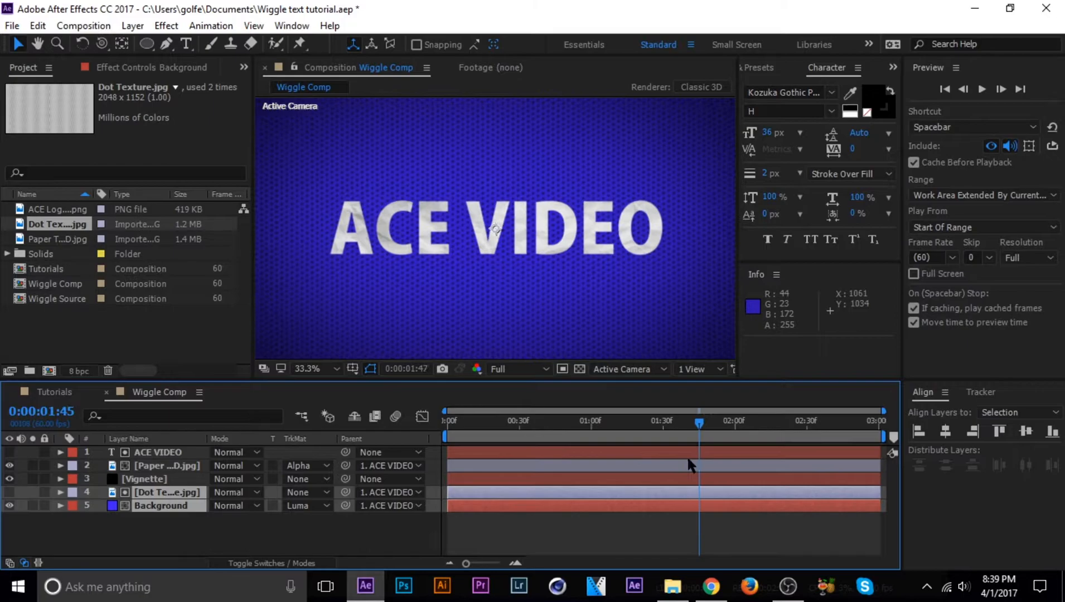
left_click_drag(700, 421, 644, 422)
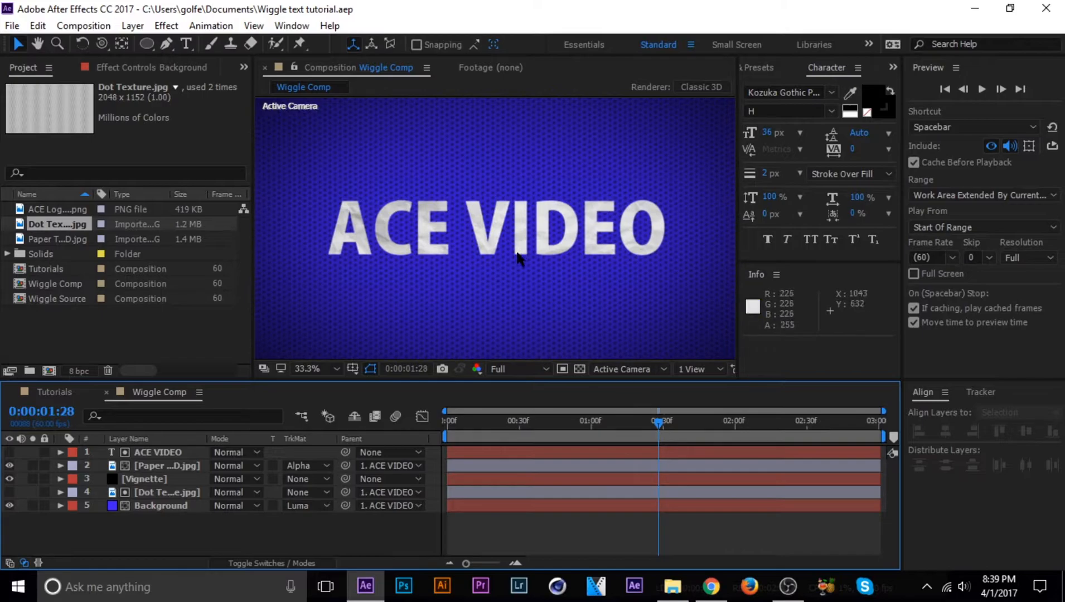
mouse_move(438, 243)
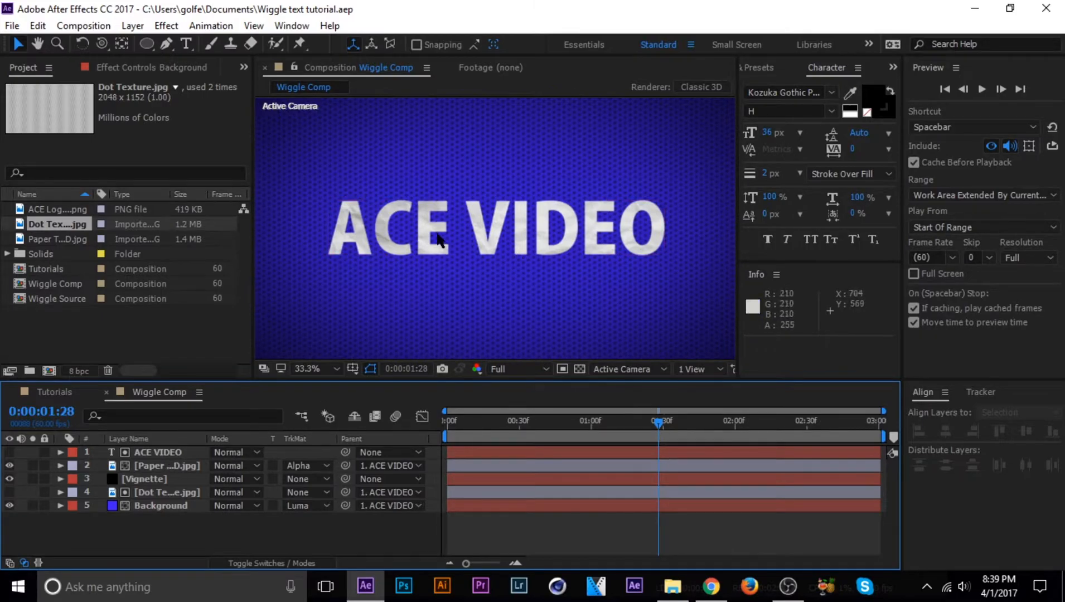
Step: Duplicate ACE VIDEO below the paper layer and fill the copy with grey #777777
left_click(157, 451)
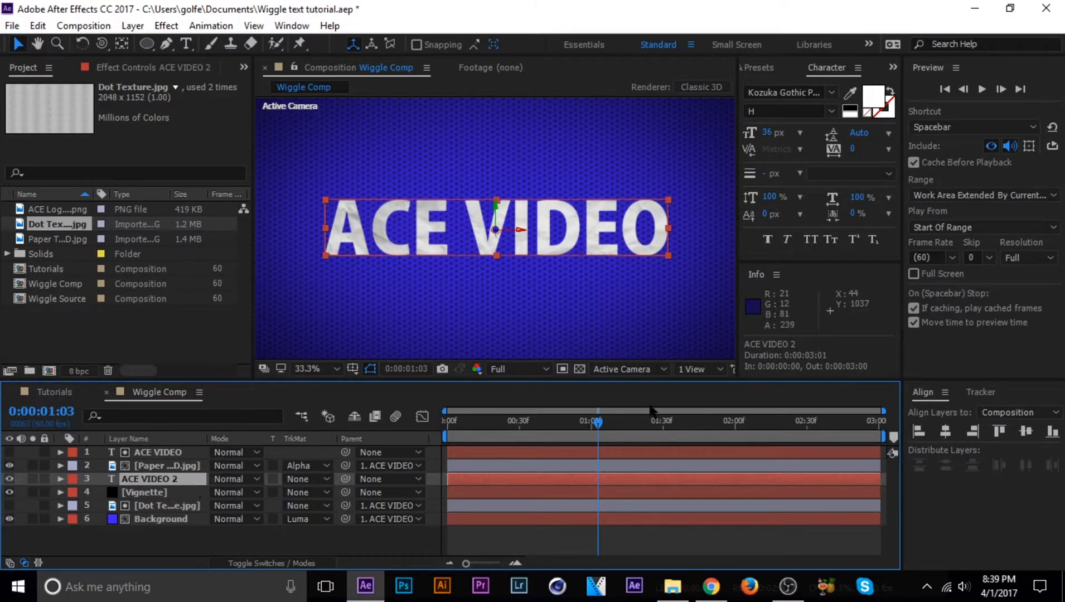
left_click(874, 99)
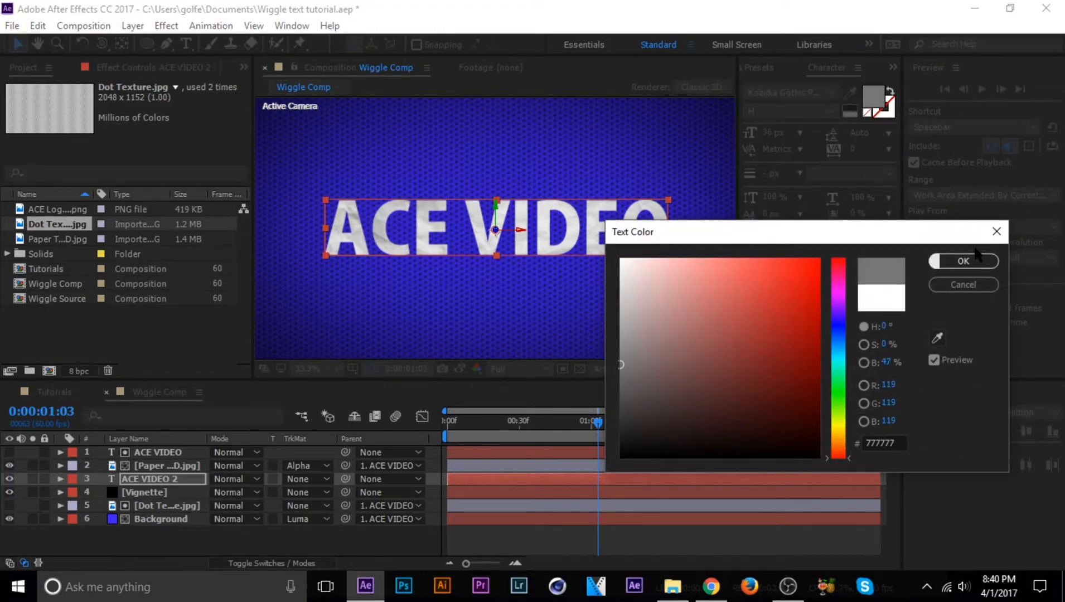
left_click(963, 261)
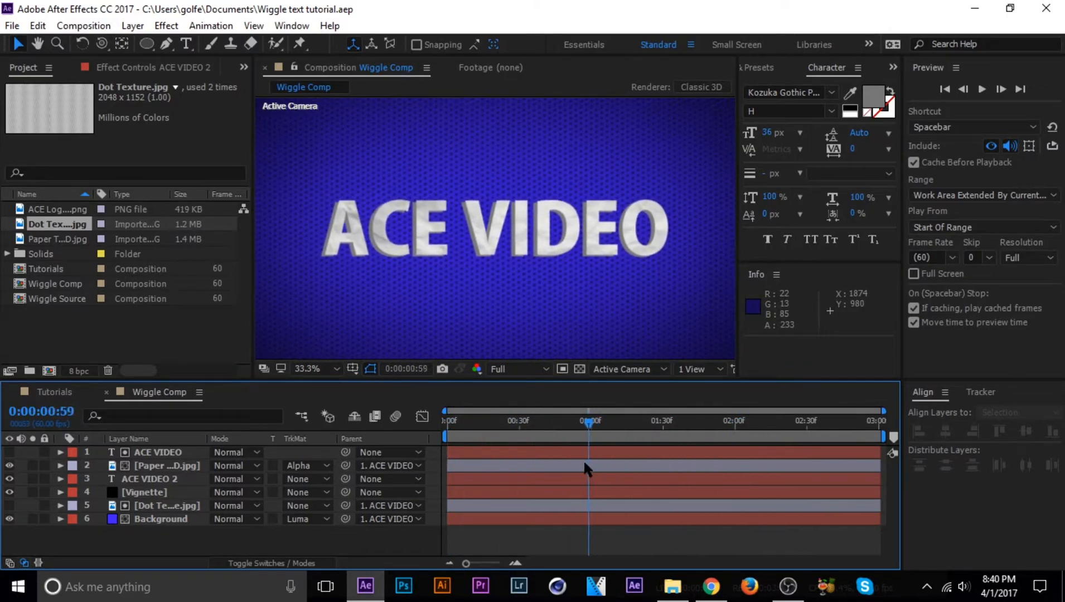
left_click_drag(588, 420, 564, 420)
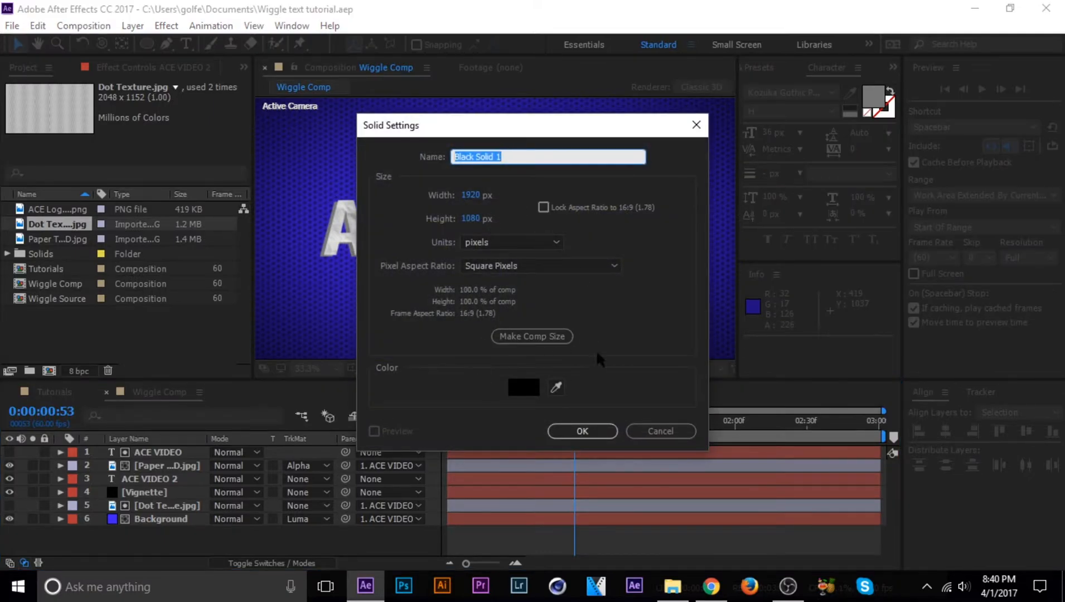
Step: Create the black solid and pre-compose it into a new 'Wiggle Source' composition
left_click(581, 432)
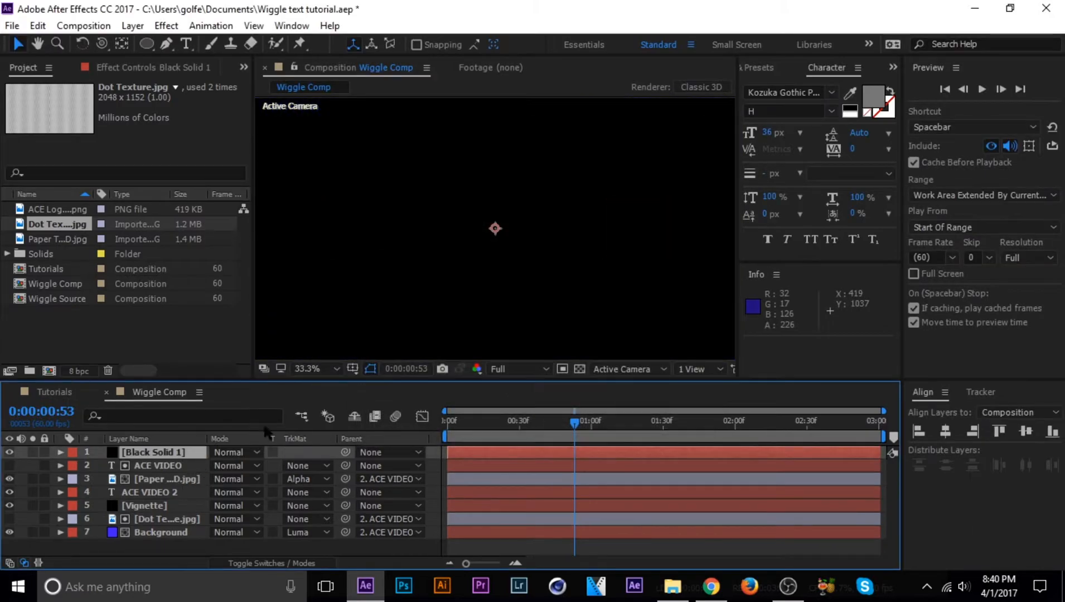
left_click_drag(575, 420, 562, 420)
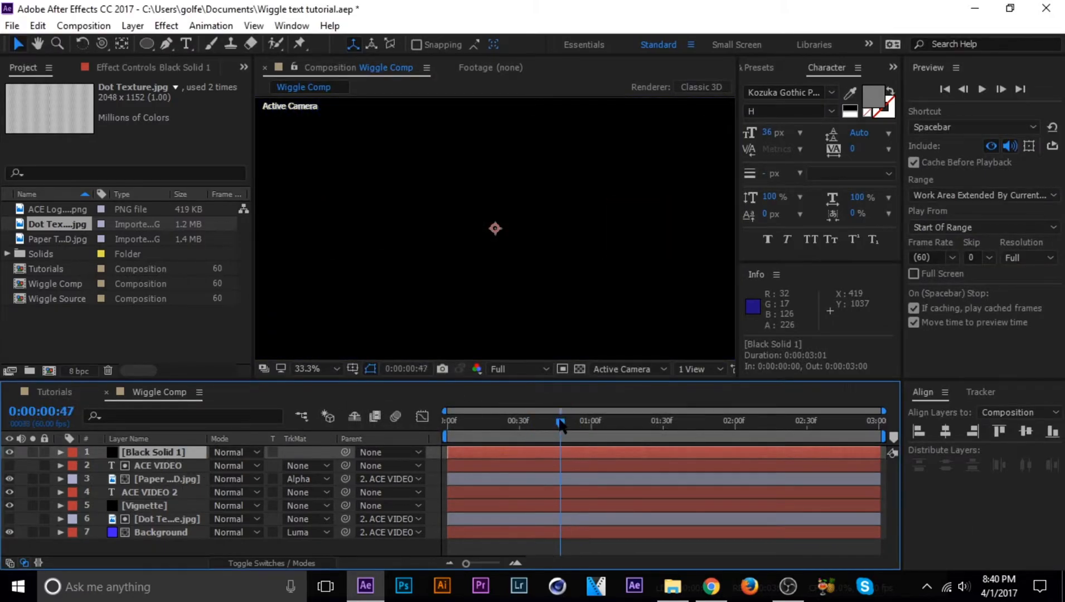
mouse_move(560, 424)
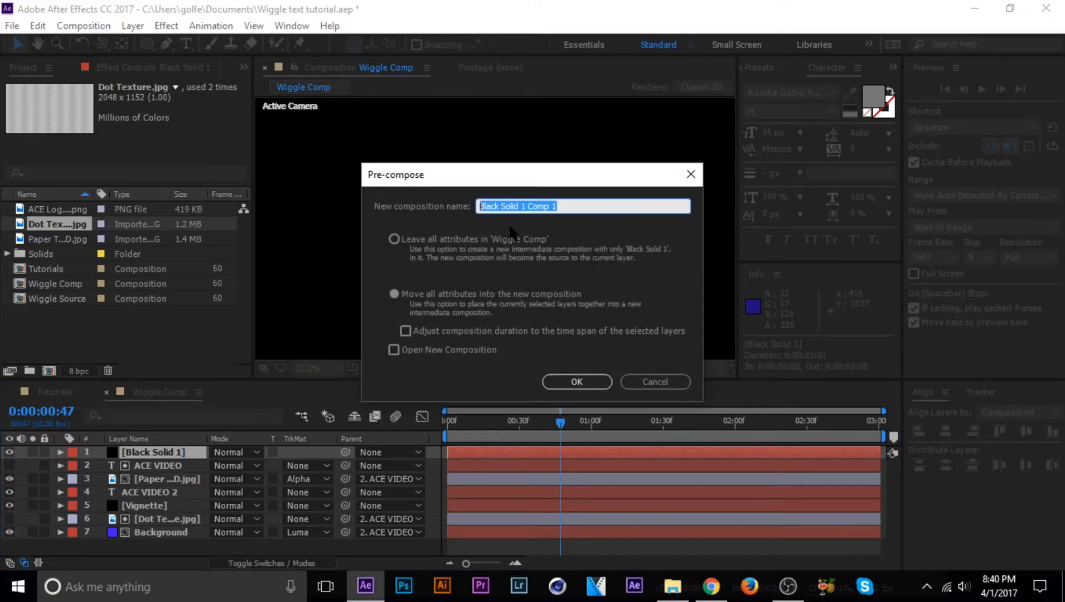
type("Wiggle Source")
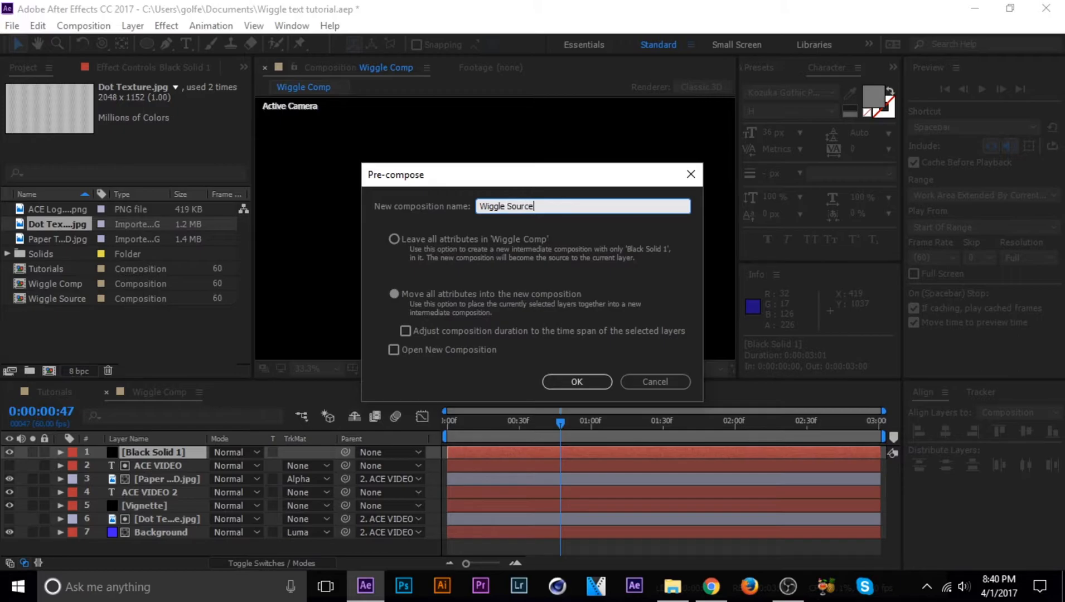
left_click(575, 382)
type("fractal")
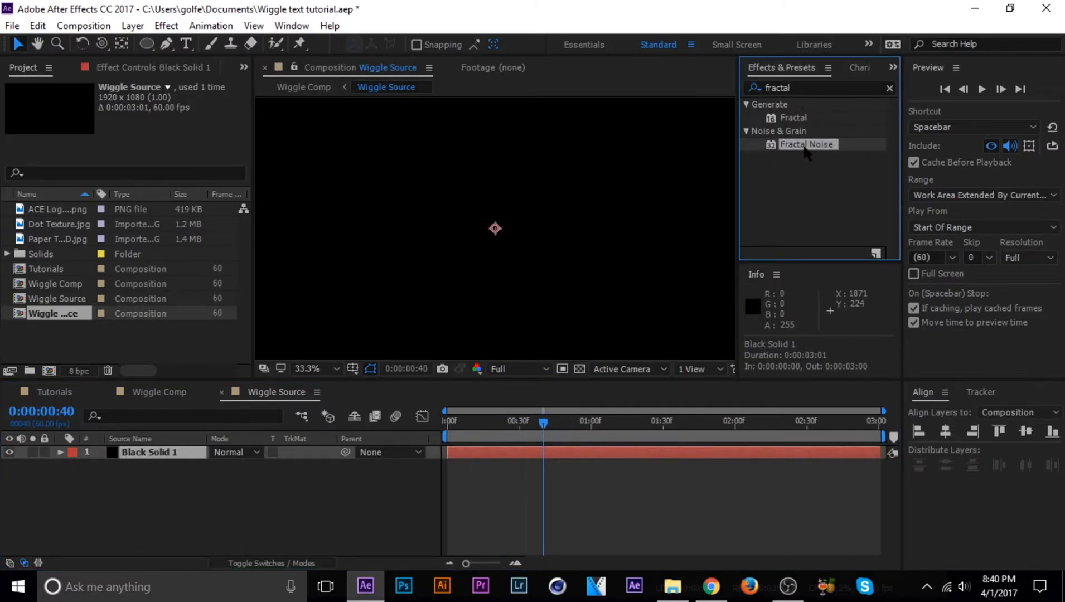
Step: Apply Fractal Noise at Brightness -15 with the Random Seed driven by a 'time' expression
double_click(808, 144)
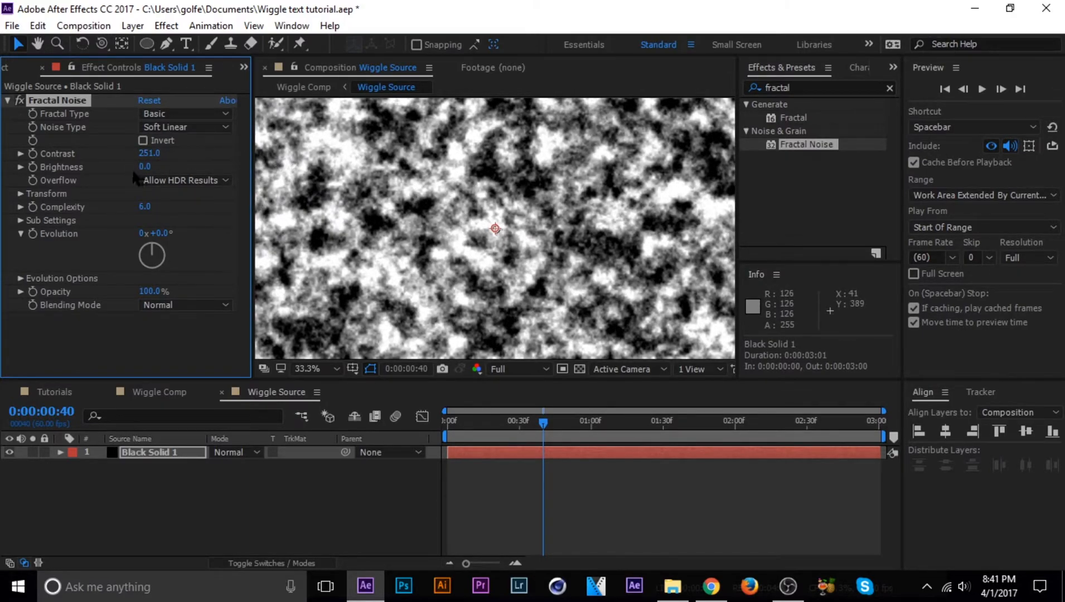
left_click_drag(145, 167, 127, 167)
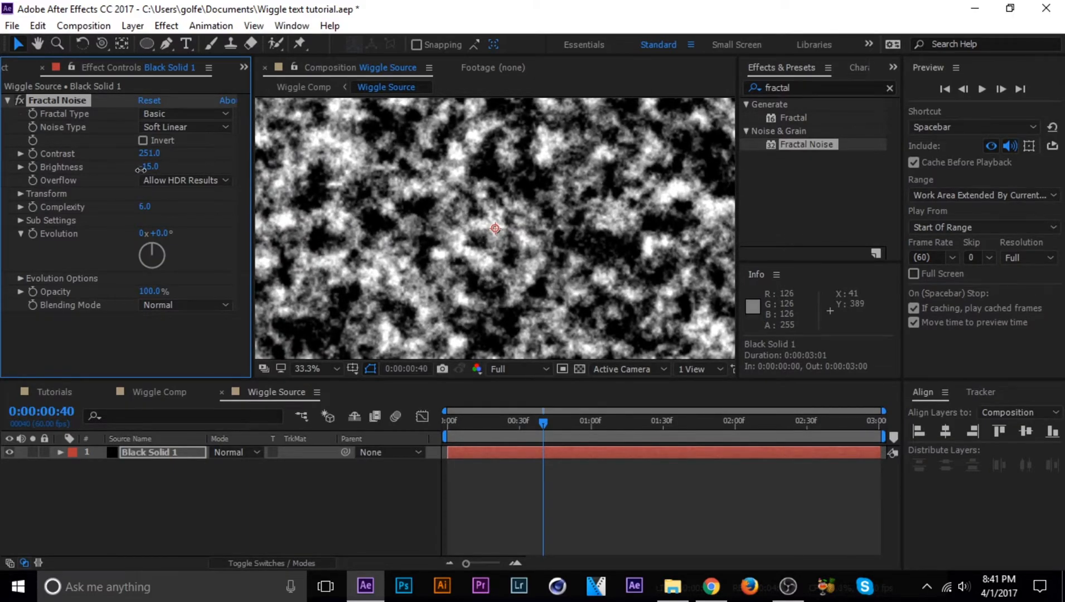
left_click_drag(148, 166, 148, 166)
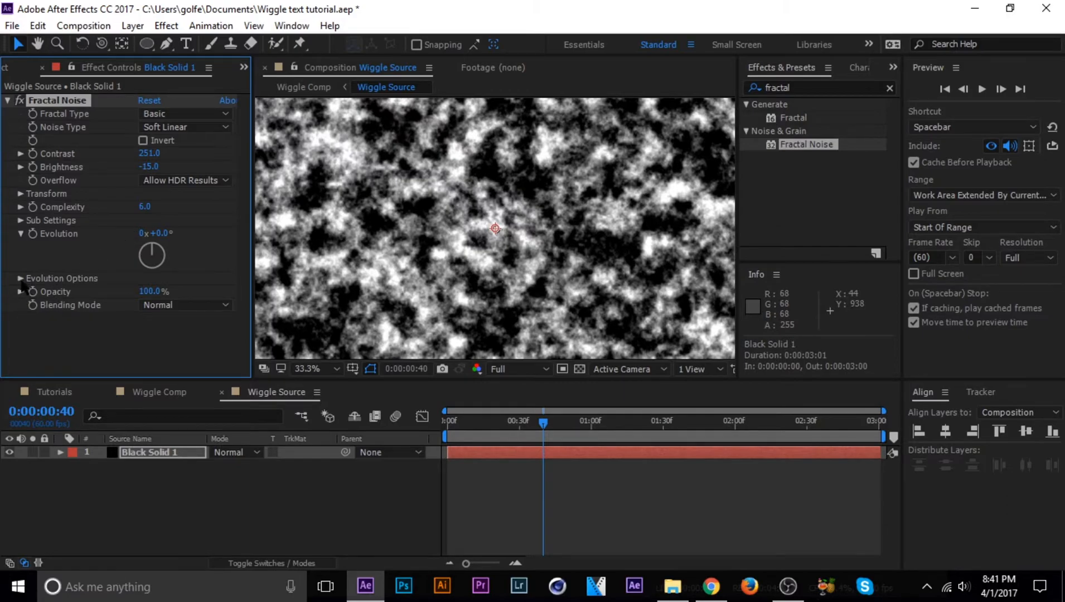
left_click(21, 277)
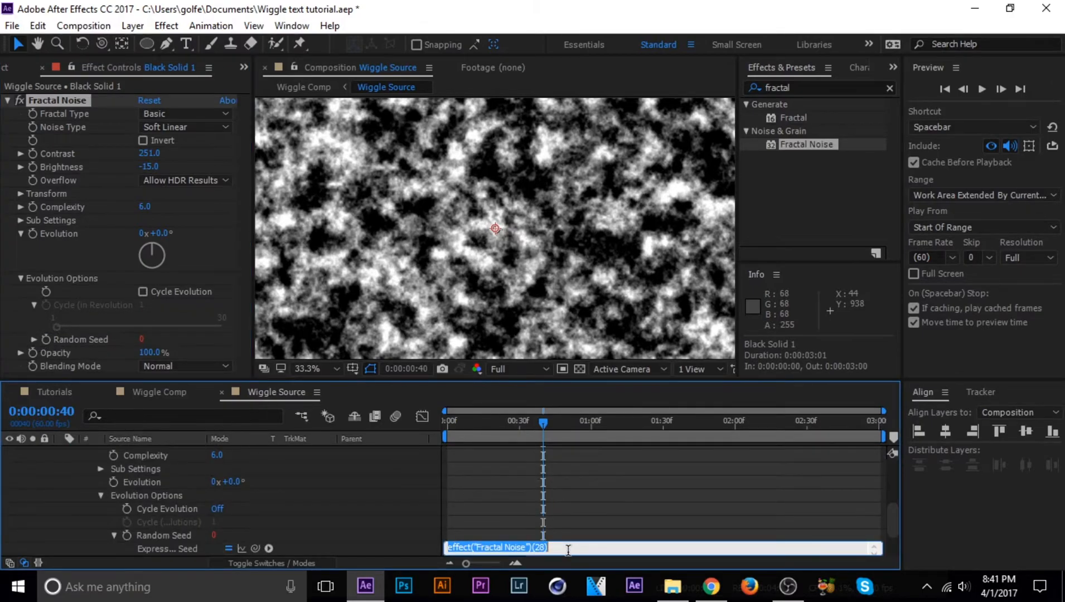
type("time")
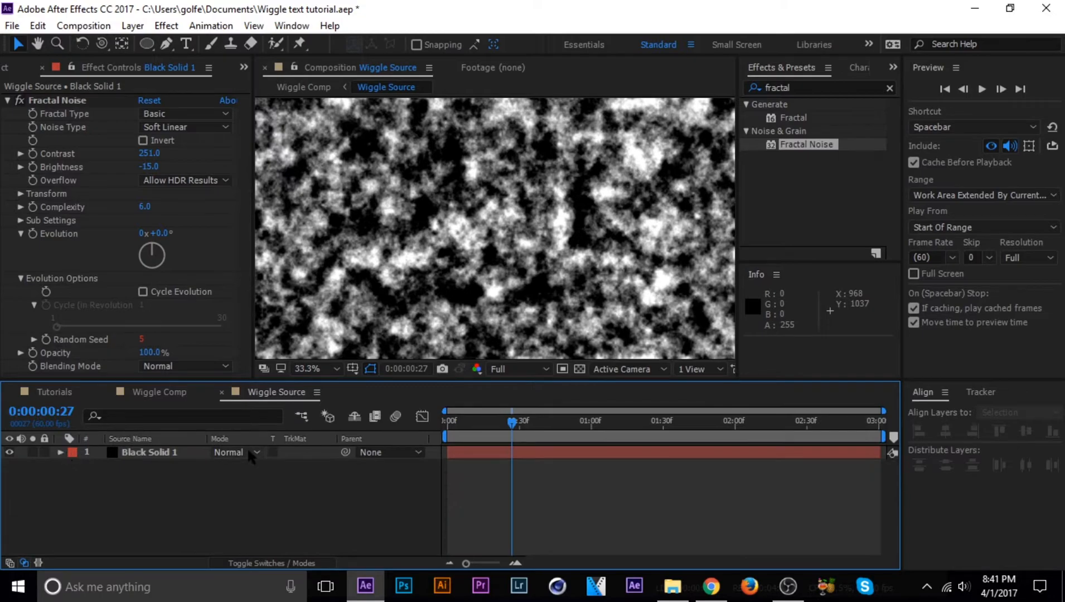
mouse_move(509, 487)
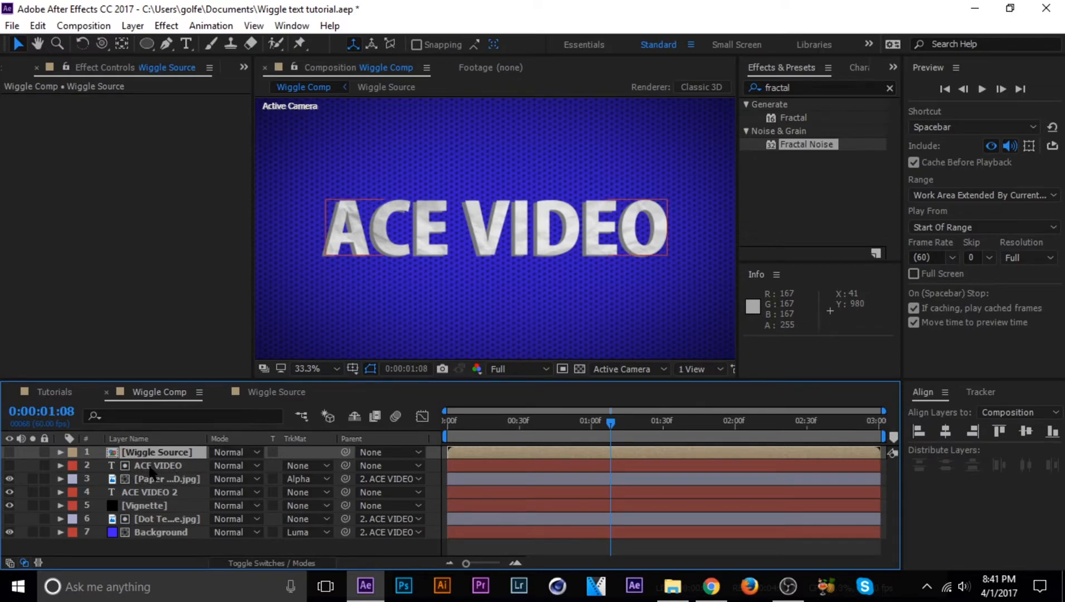
Step: Displace ACE VIDEO with Wiggle Source as map layer, max displacement 2, and preview
left_click(158, 465)
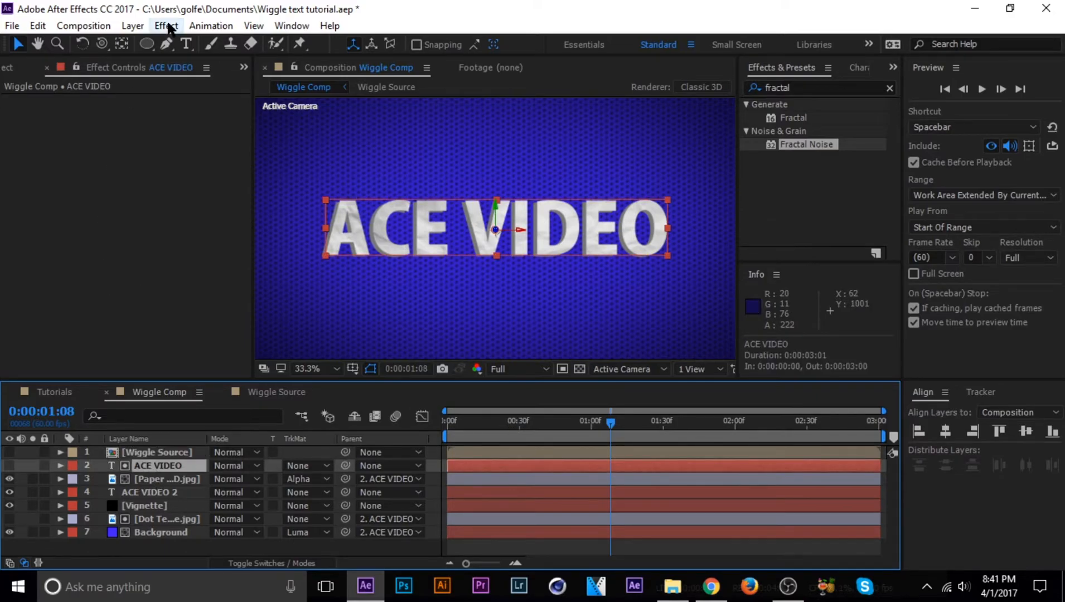
left_click(166, 26)
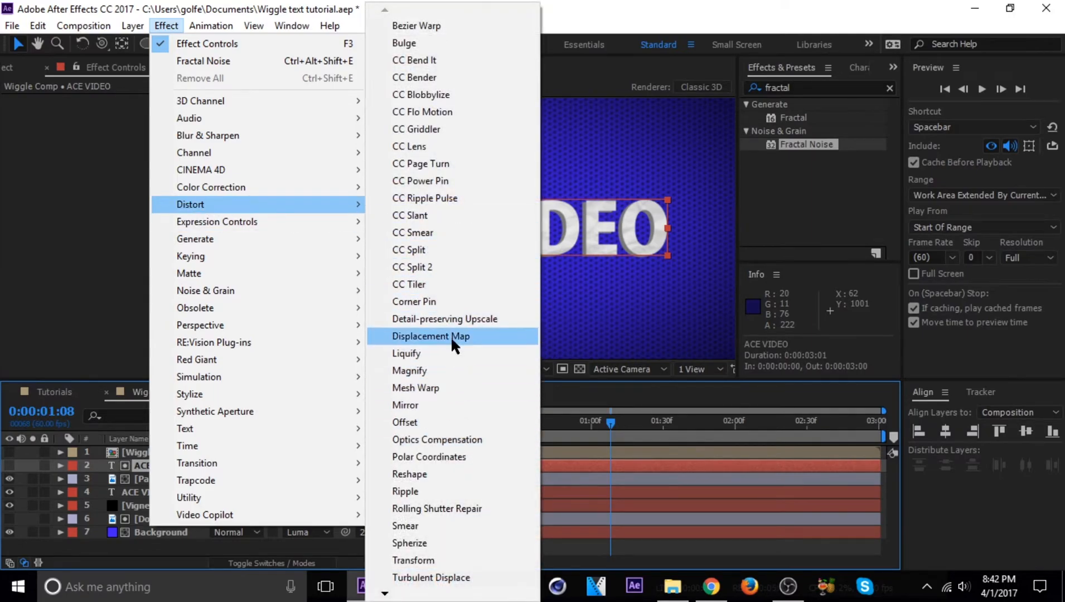
left_click(432, 336)
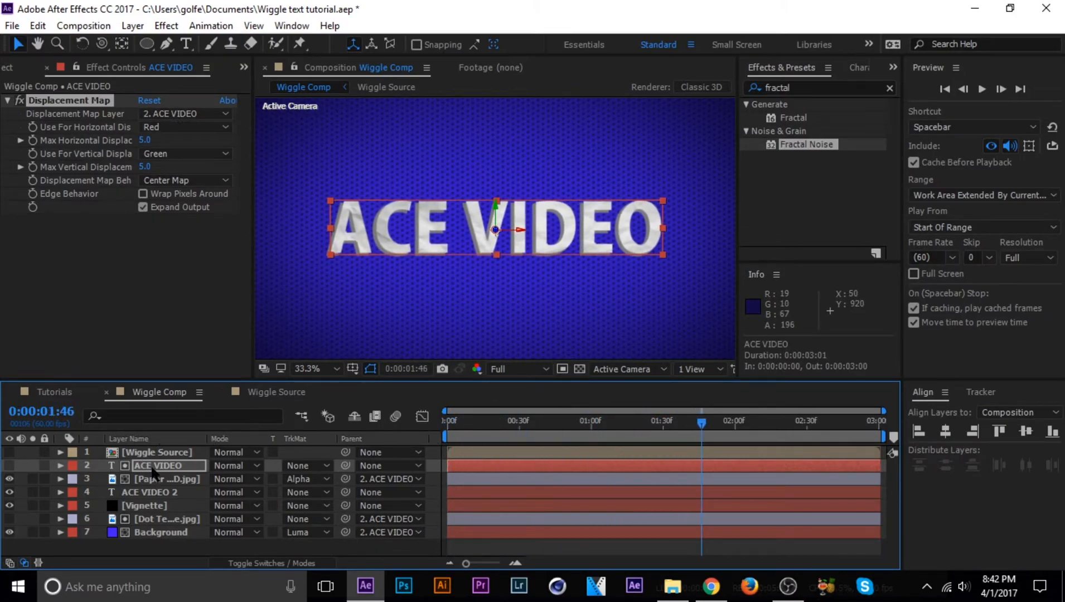
left_click(183, 114)
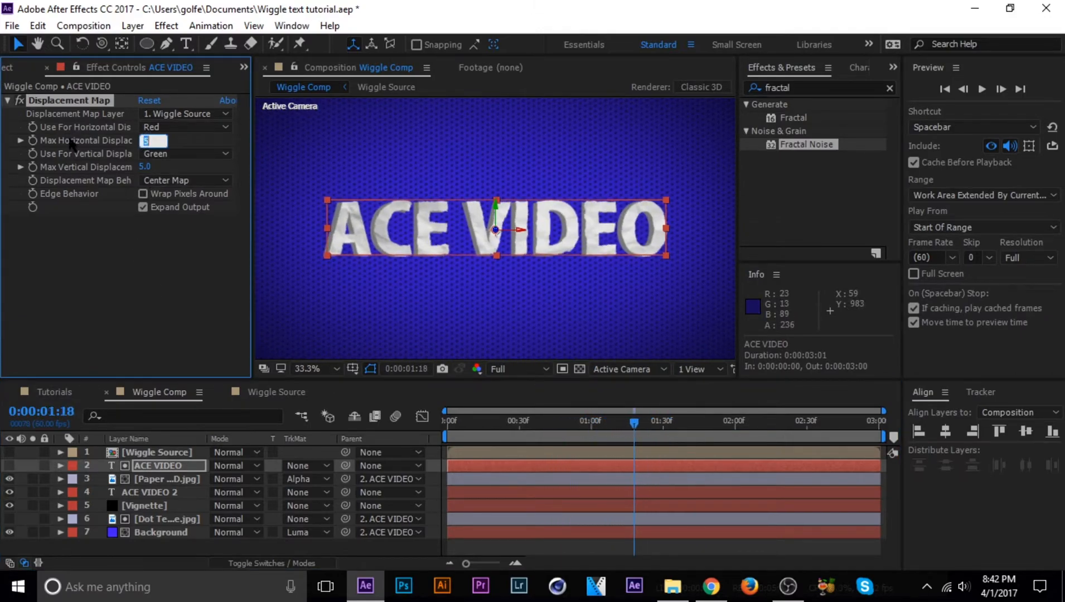
left_click(153, 140)
type("2")
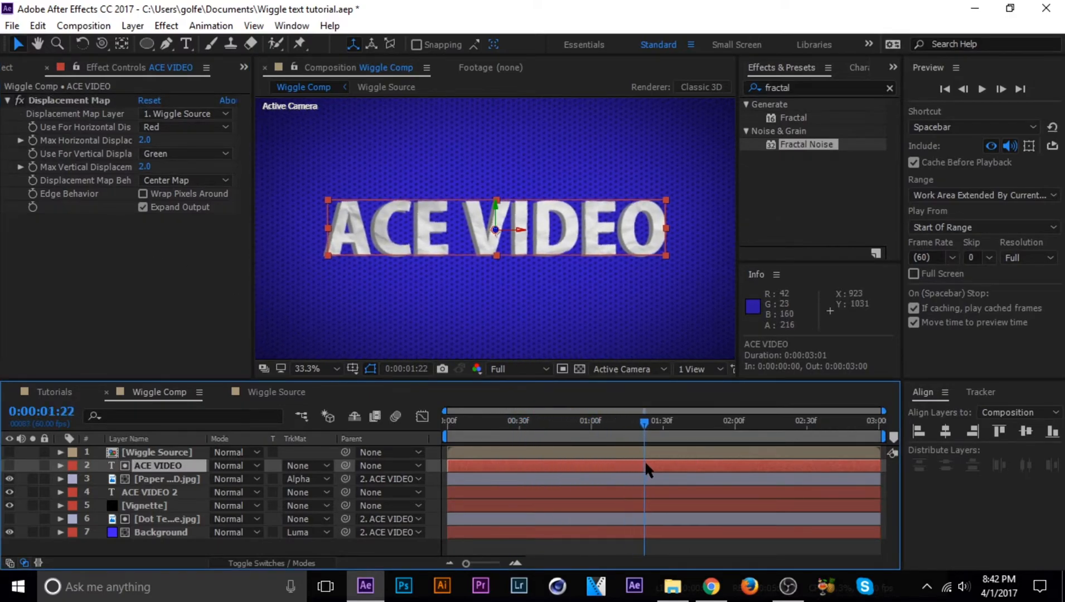
left_click(981, 89)
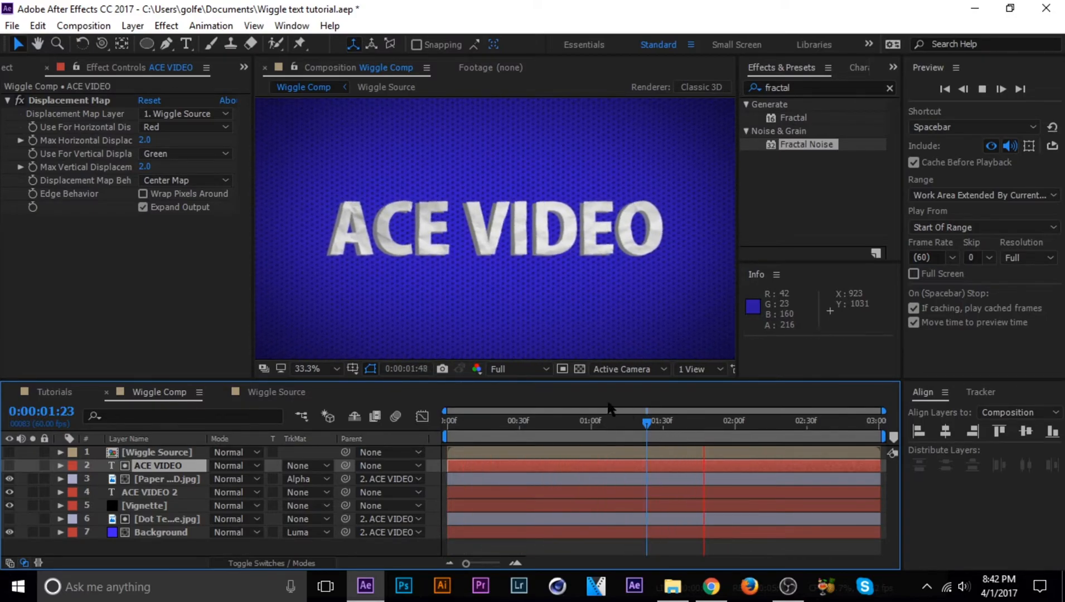
Step: Paste the Wiggle Source Displacement Map onto ACE VIDEO 2 and return to the first frame
left_click(159, 465)
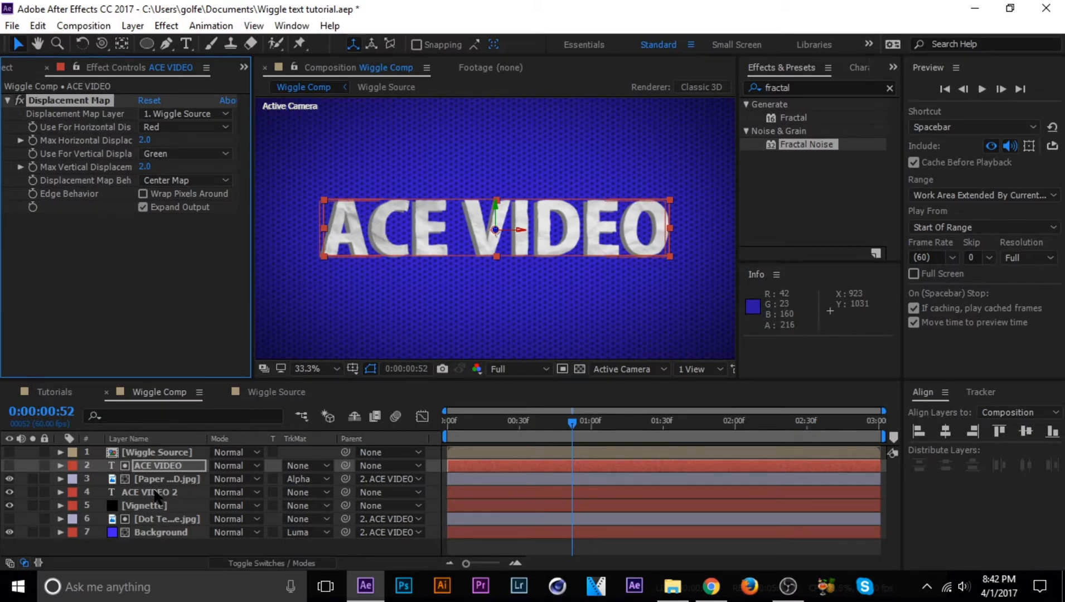
left_click(163, 492)
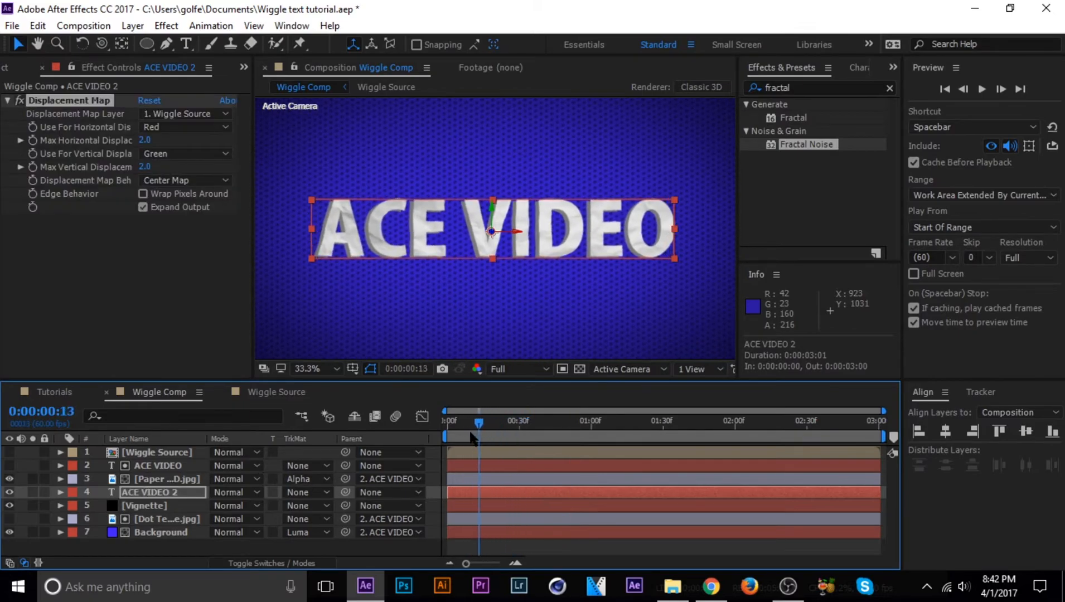
left_click(659, 420)
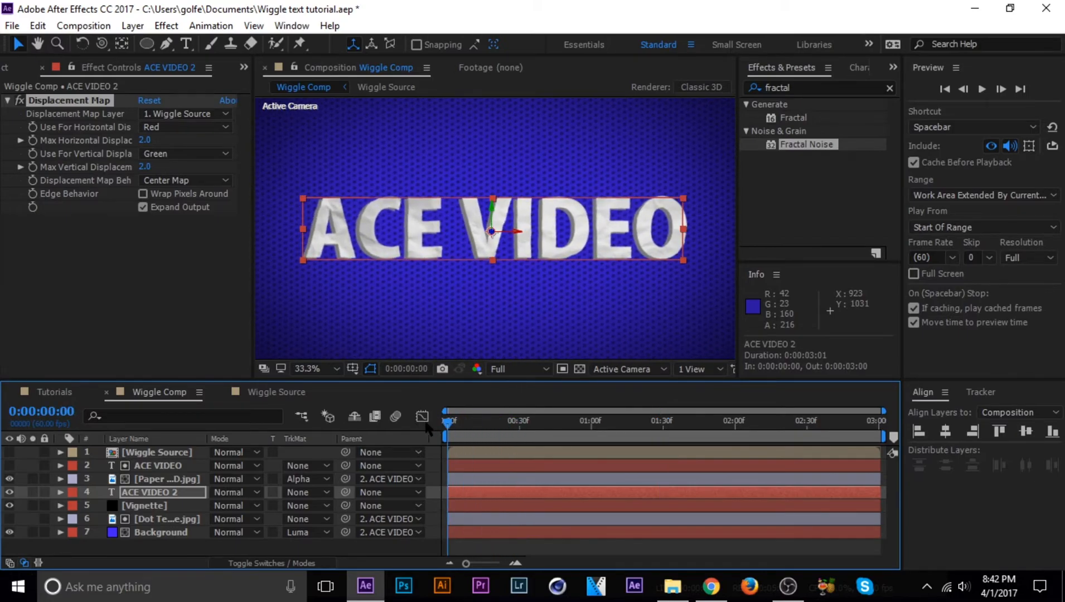
left_click(157, 452)
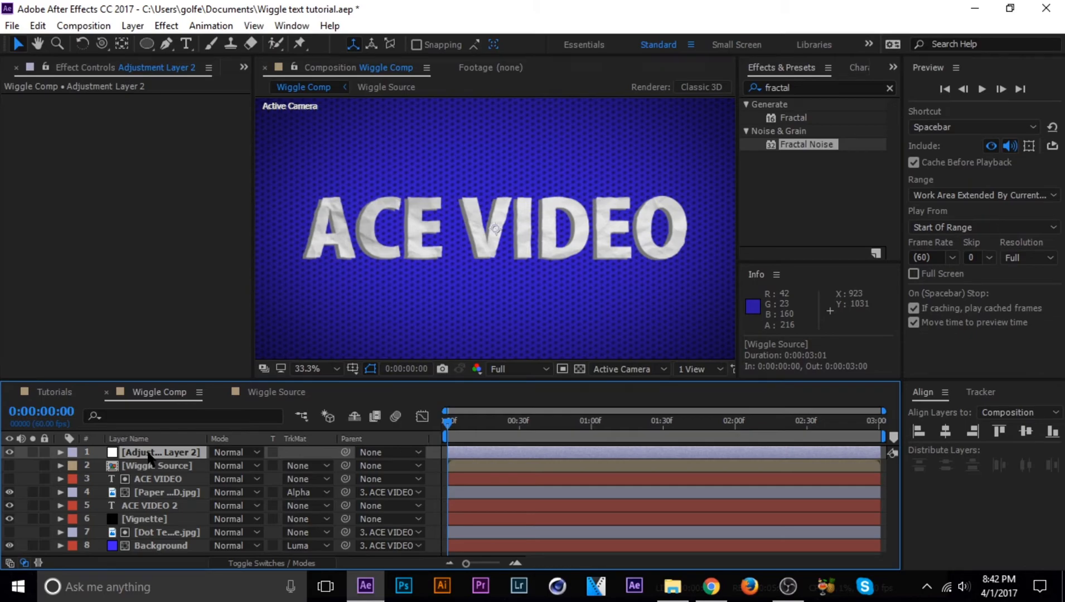
Step: Create a new adjustment layer on top and give it the Fast Blur effect
left_click(211, 26)
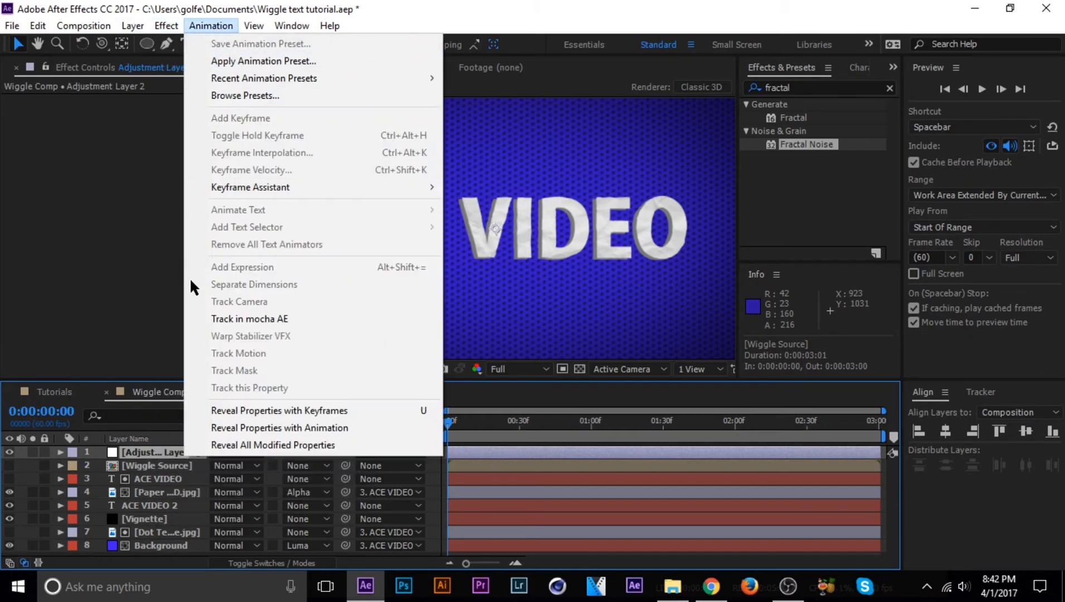
left_click(165, 26)
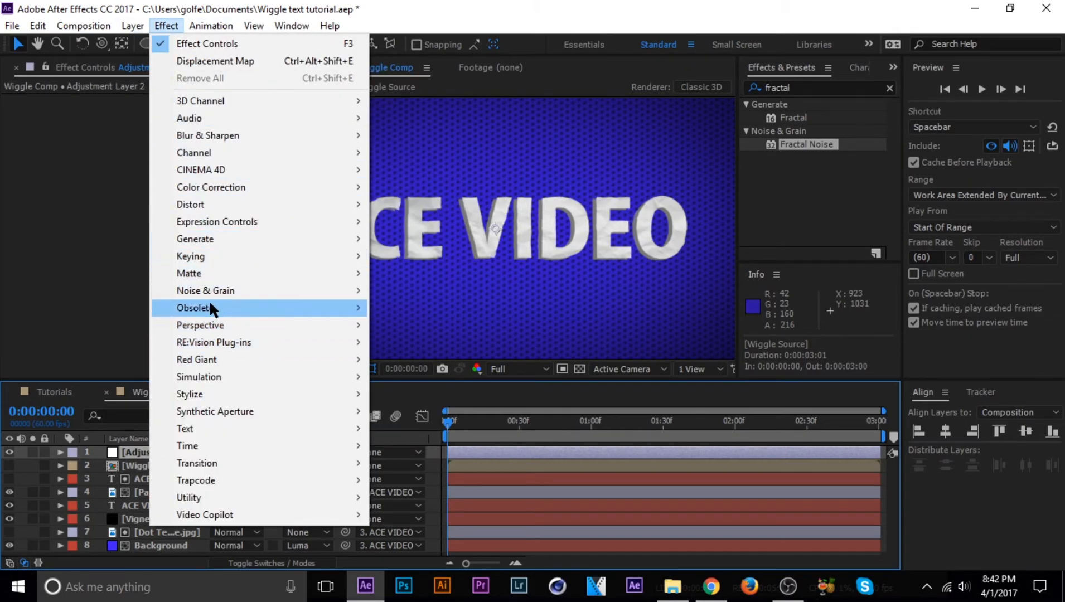
mouse_move(195, 308)
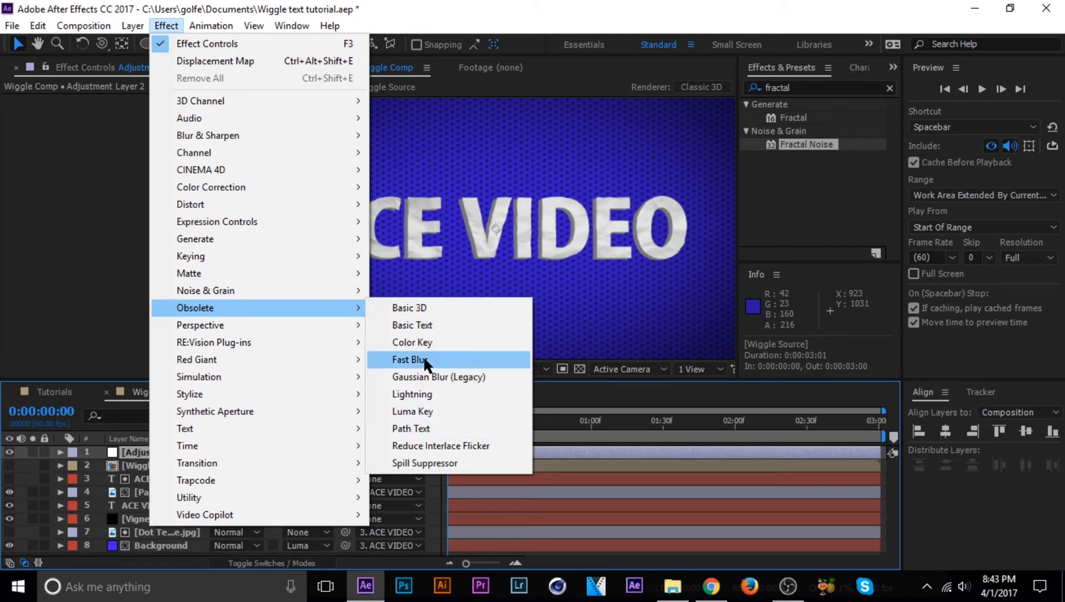
left_click(409, 360)
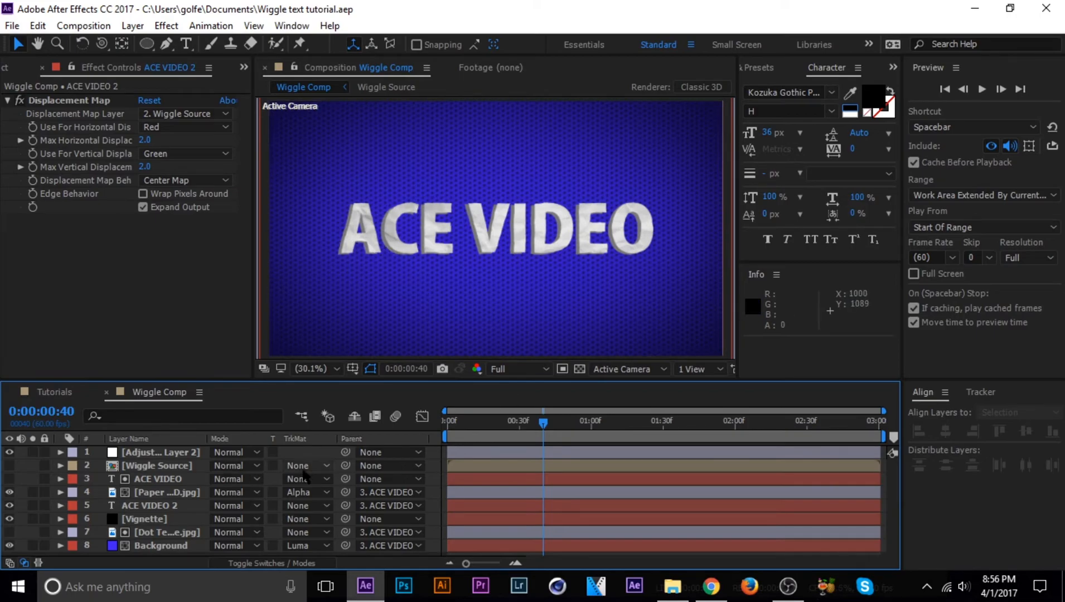
Step: Duplicate ACE VIDEO as a shadow copy with Gaussian Blur 65 and 60% opacity
left_click(153, 505)
type("gaus")
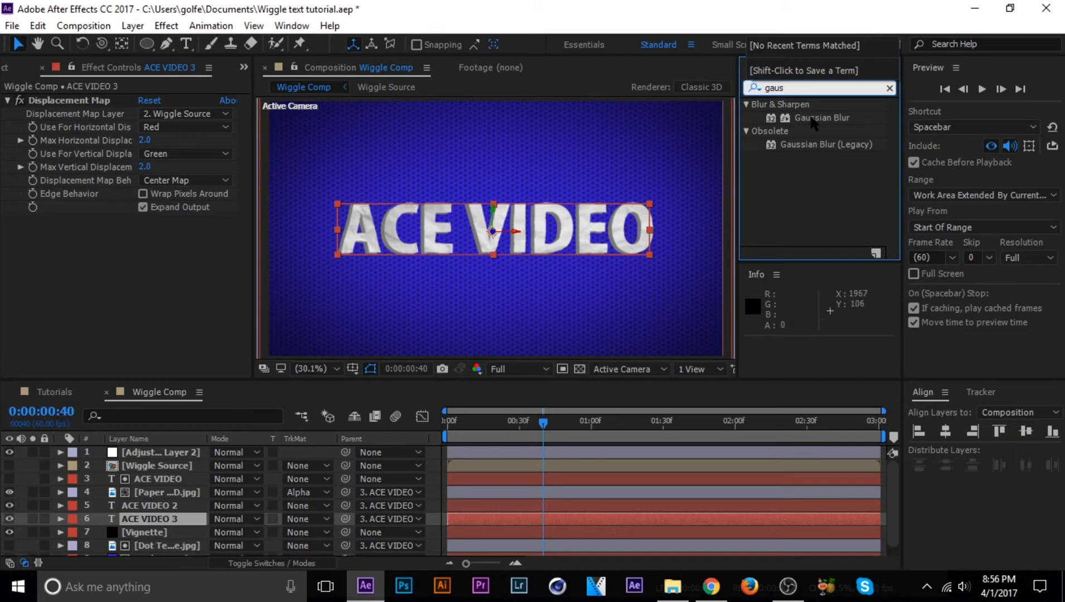
double_click(822, 117)
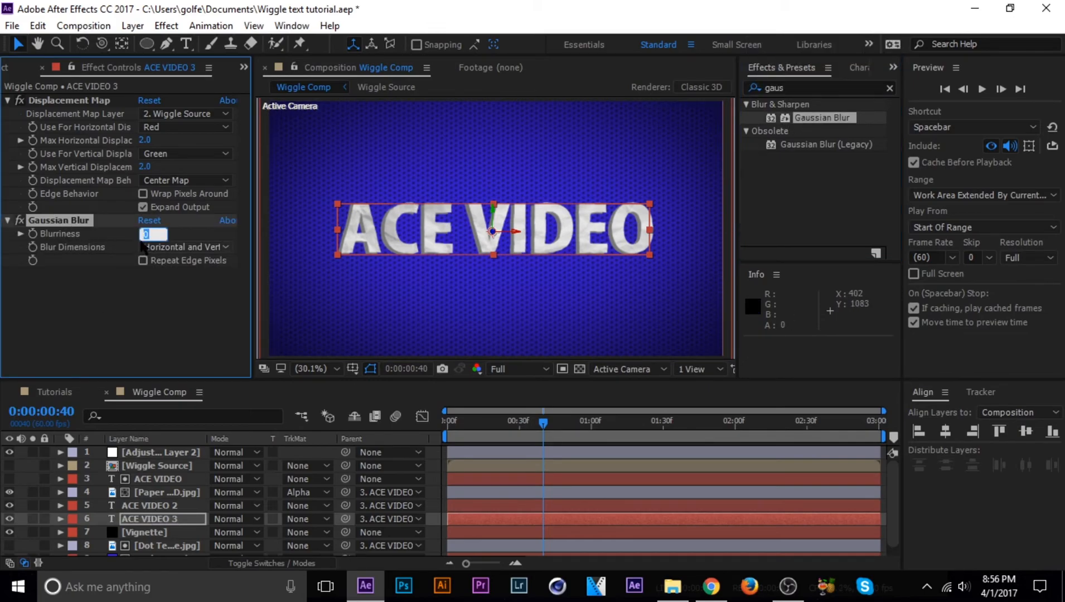
type("65.0")
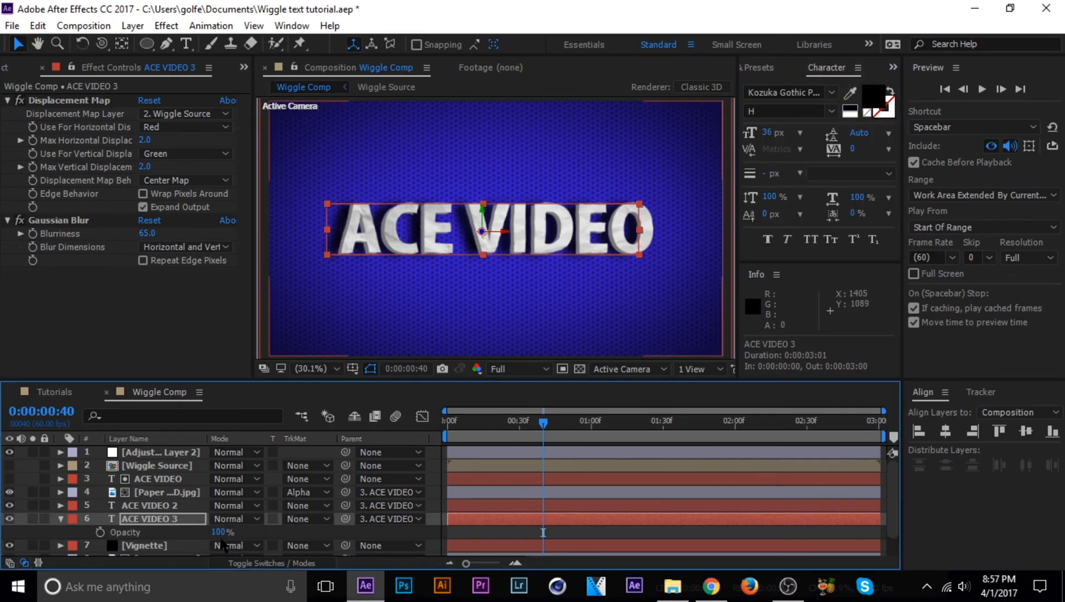
left_click_drag(224, 532, 211, 532)
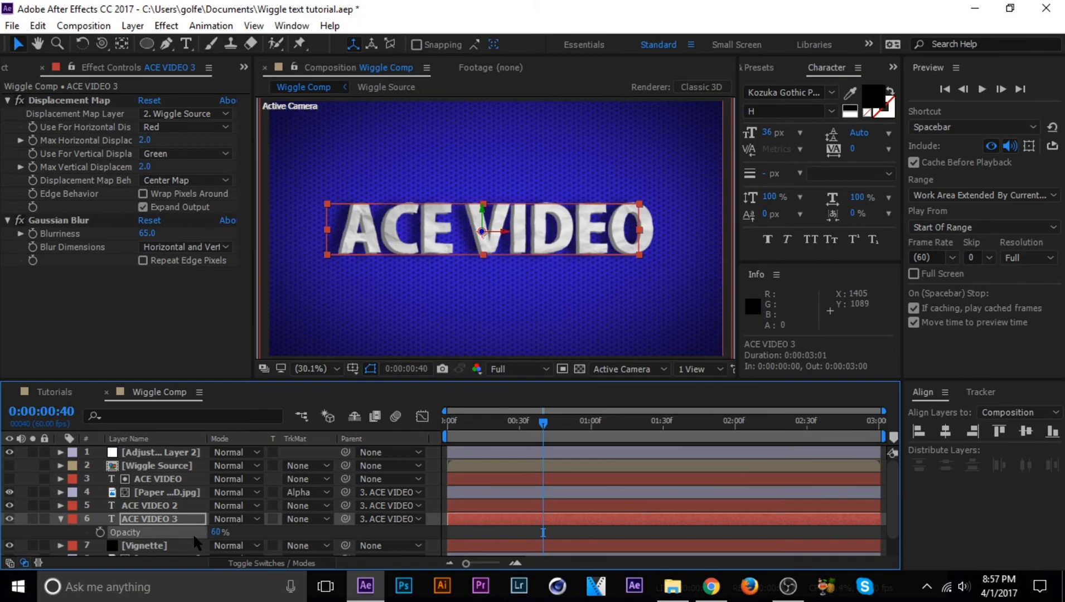